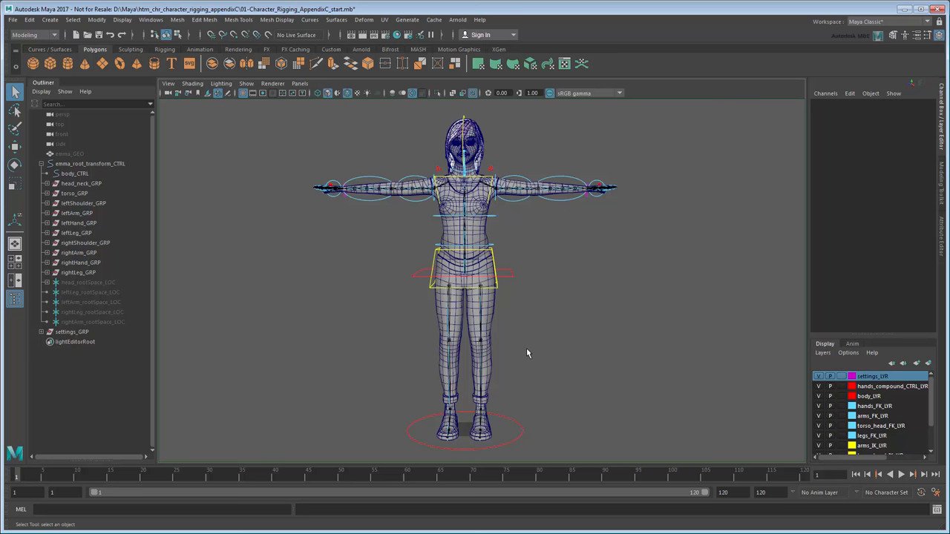
Step: Delete the spine4_GEO proxy piece from the character's torso
left_click(463, 222)
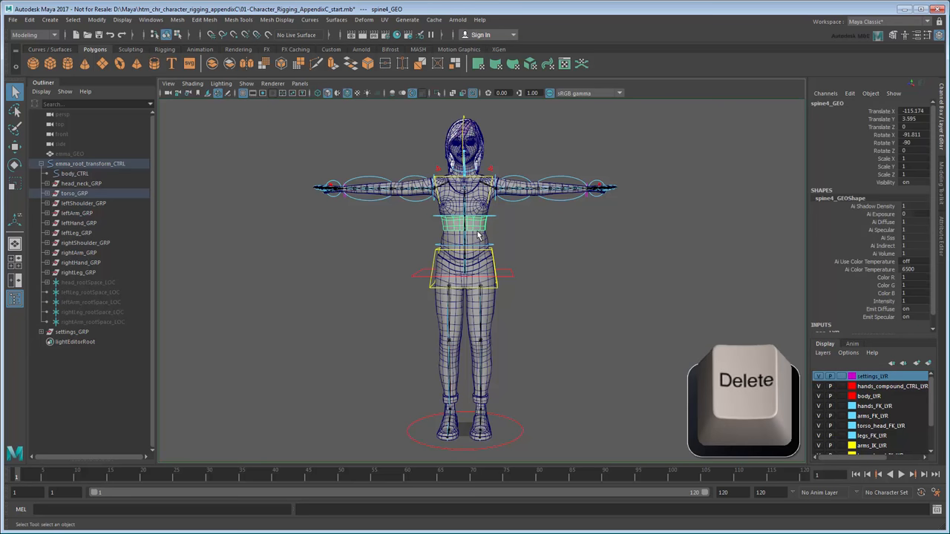
key("Delete")
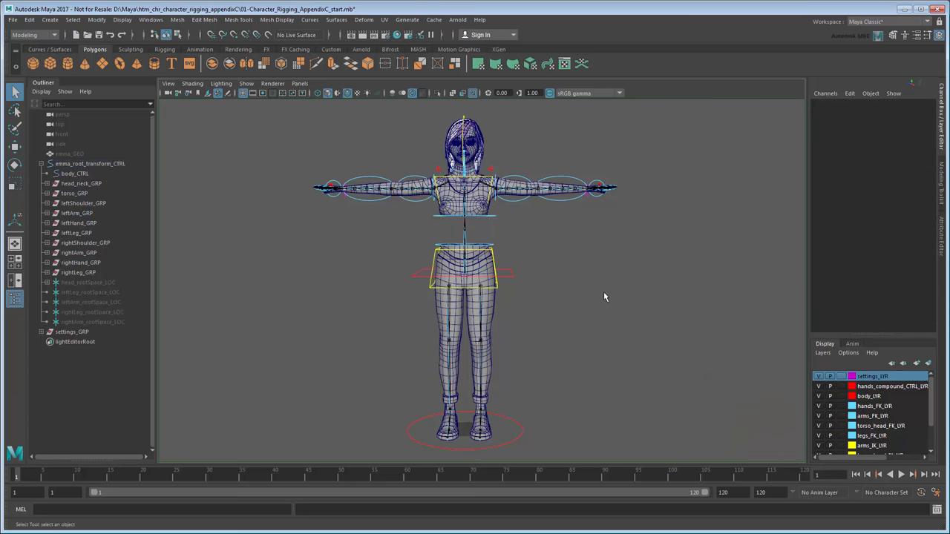
scroll("down", 3)
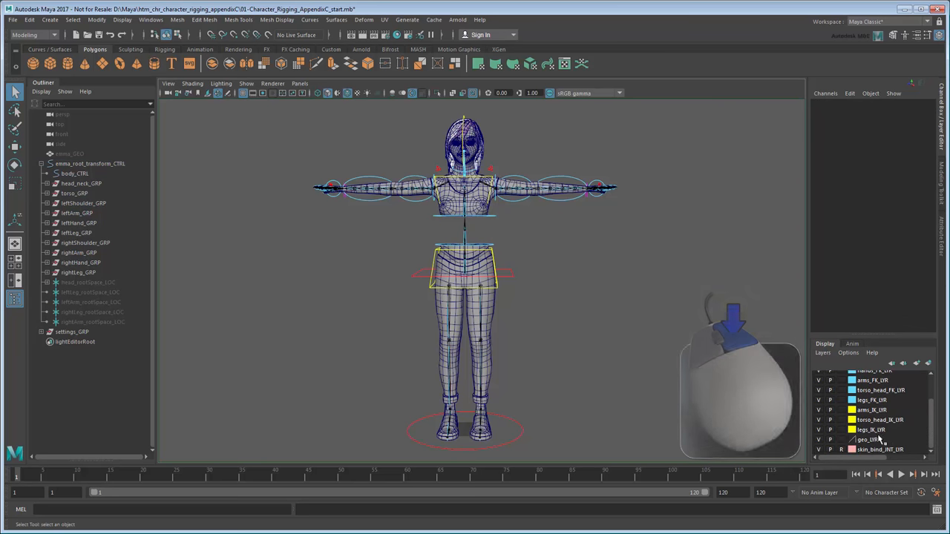
Step: Select every object in geo_LYR from the Layer Editor and delete them
right_click(868, 439)
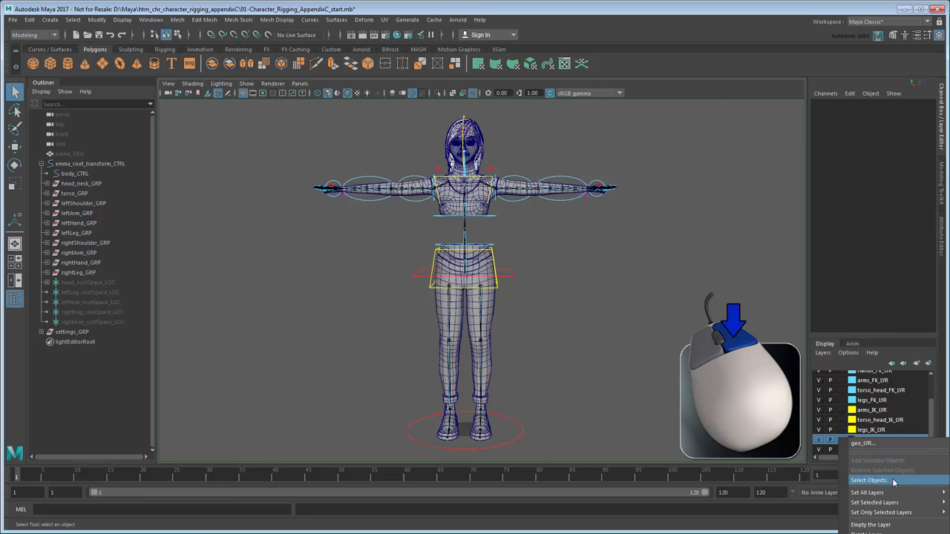
left_click(868, 480)
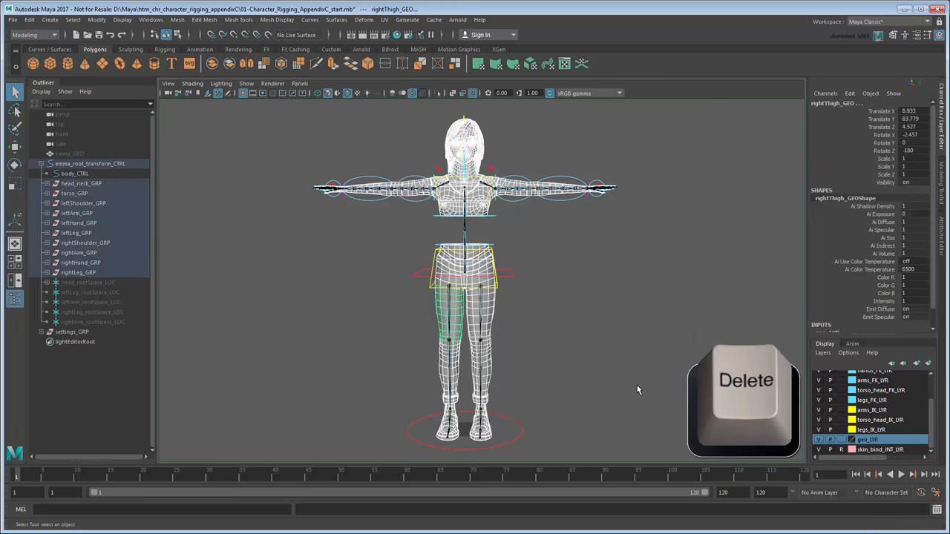
key("Delete")
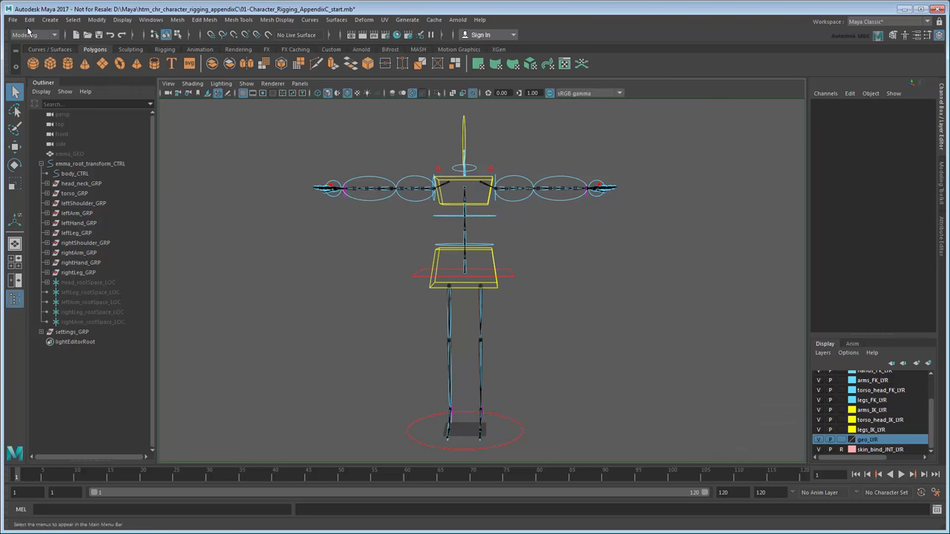
Step: Import emma_mesh_finished.mb into the rig scene through File > Import
left_click(12, 19)
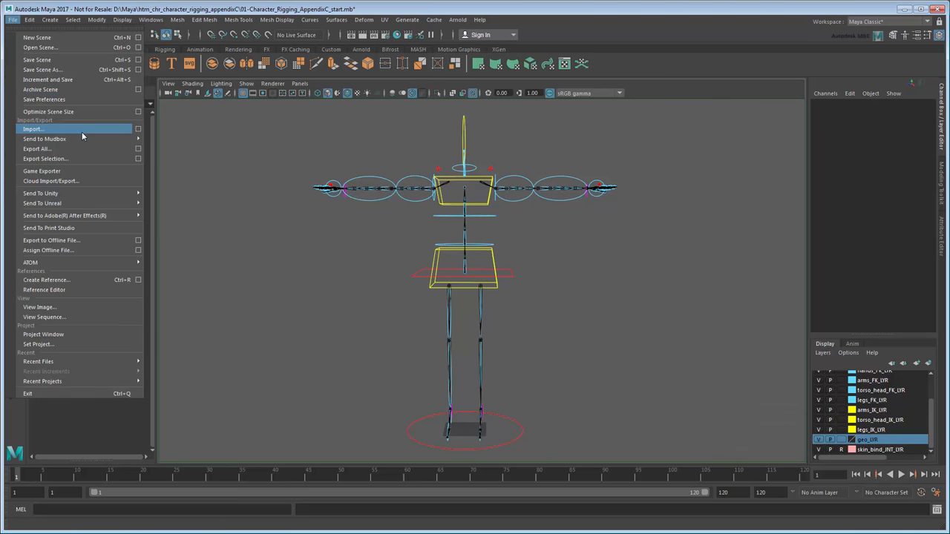
left_click(32, 128)
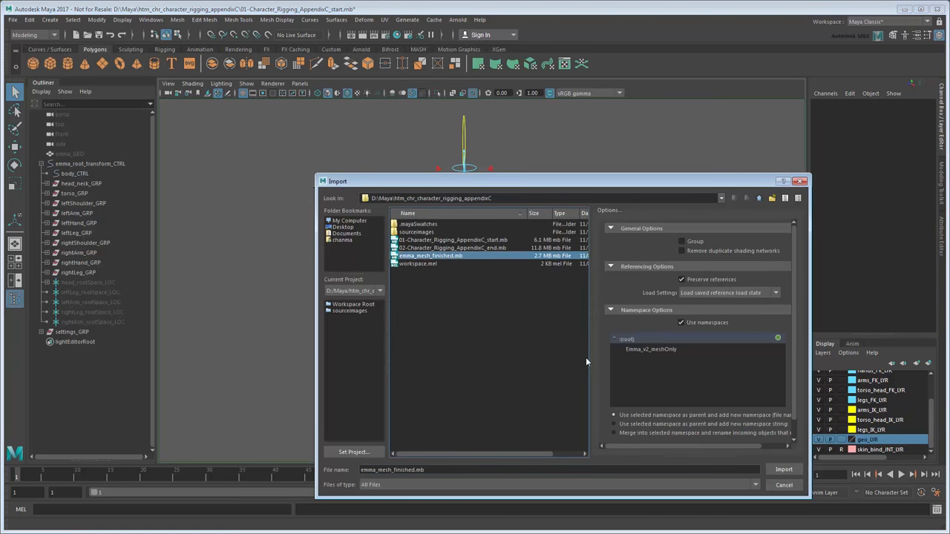
left_click(784, 469)
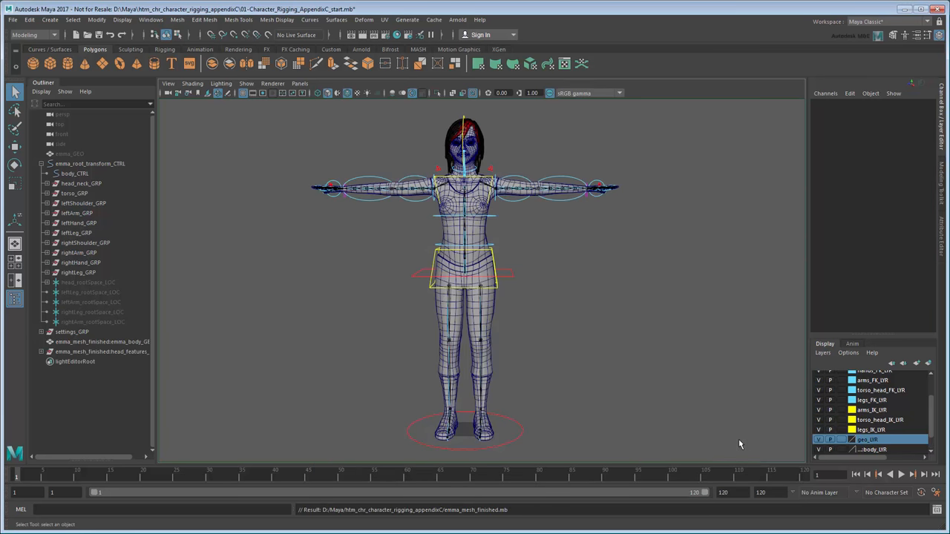
mouse_move(680, 403)
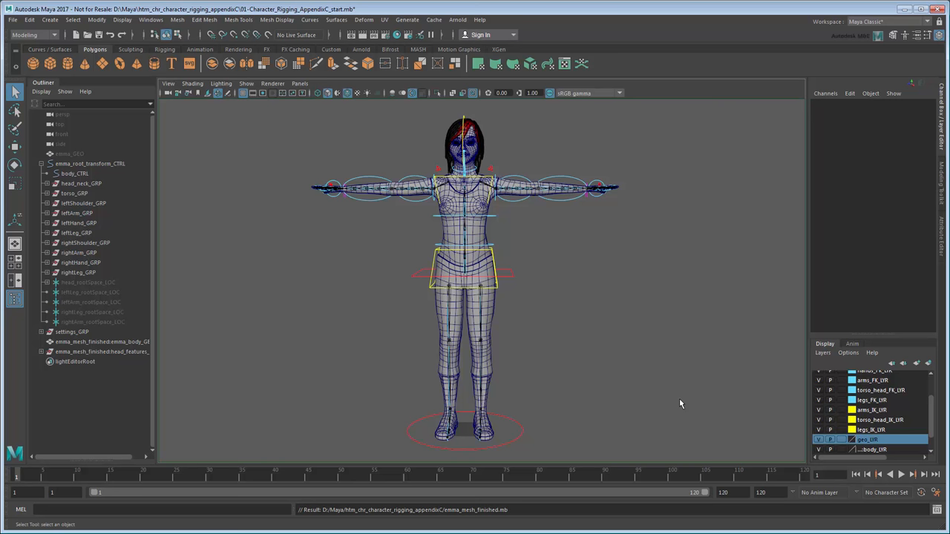
mouse_move(198, 342)
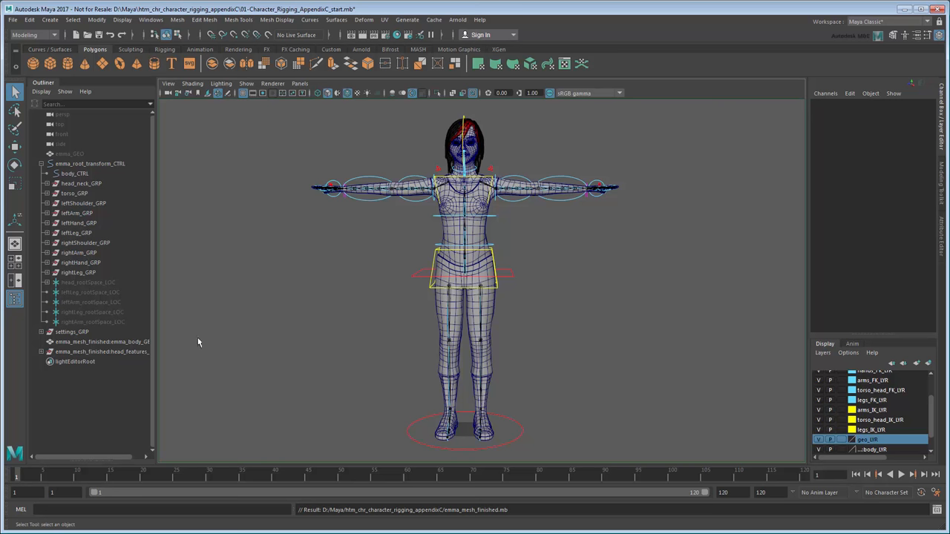
Step: Move head_features_GRP under head_GEO_GRP in head_neck_GRP, then collapse and deselect
left_click(100, 351)
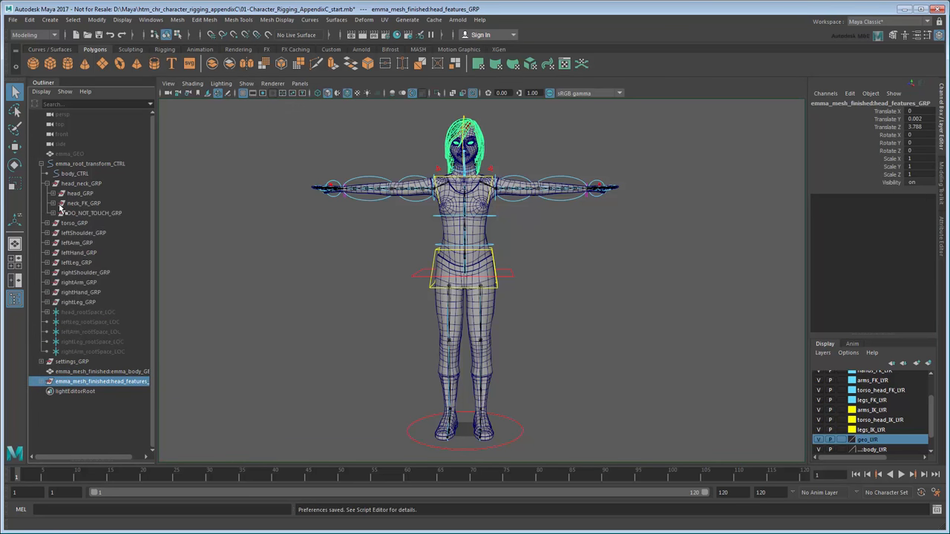
left_click(58, 213)
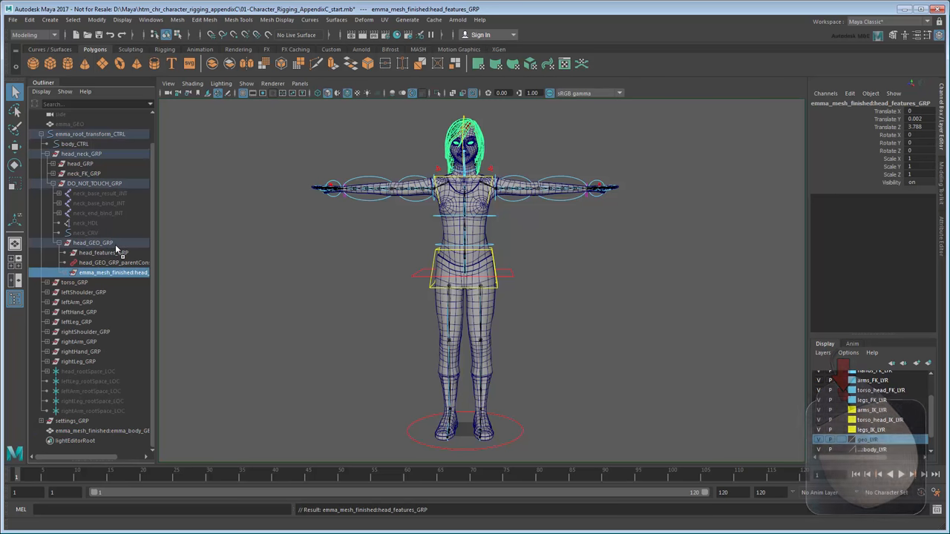
left_click(46, 163)
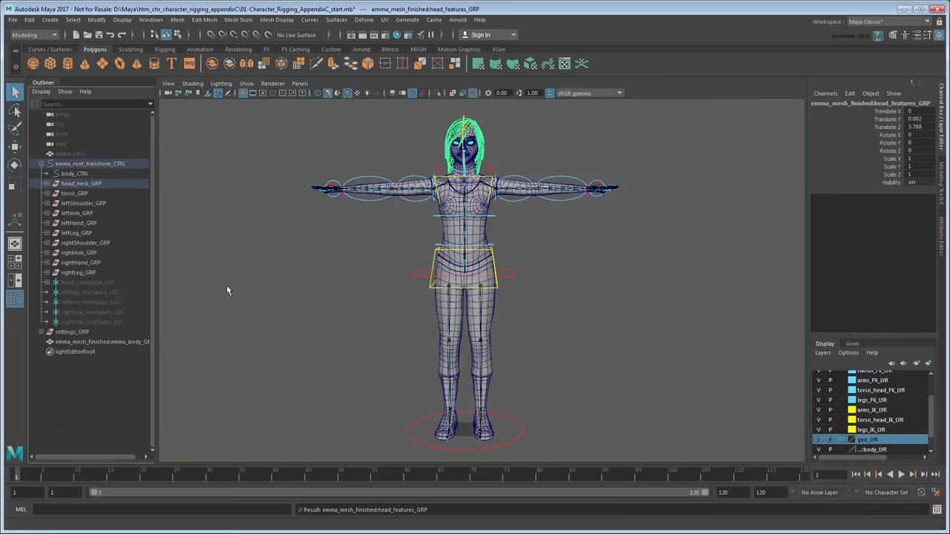
left_click(246, 299)
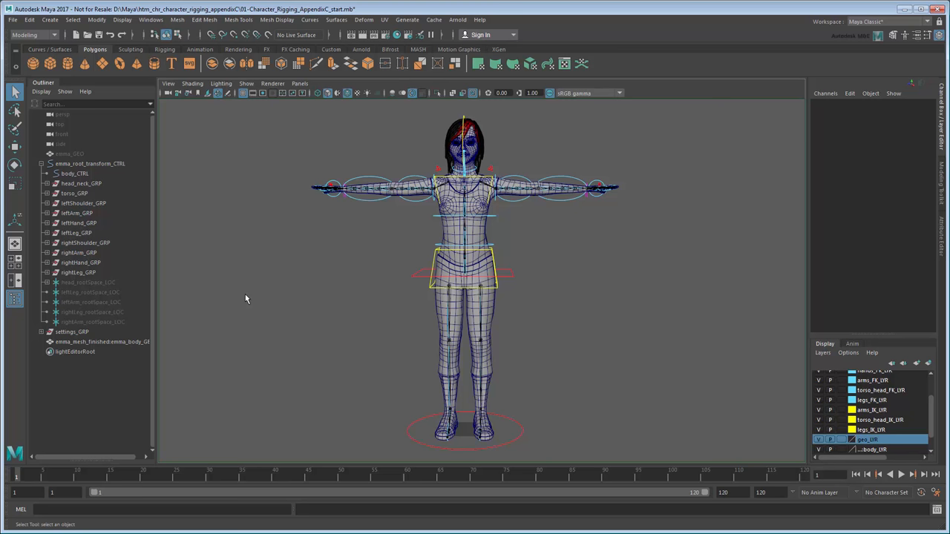
Step: Apply Mesh > Smooth to emma_body_GEO
left_click(102, 341)
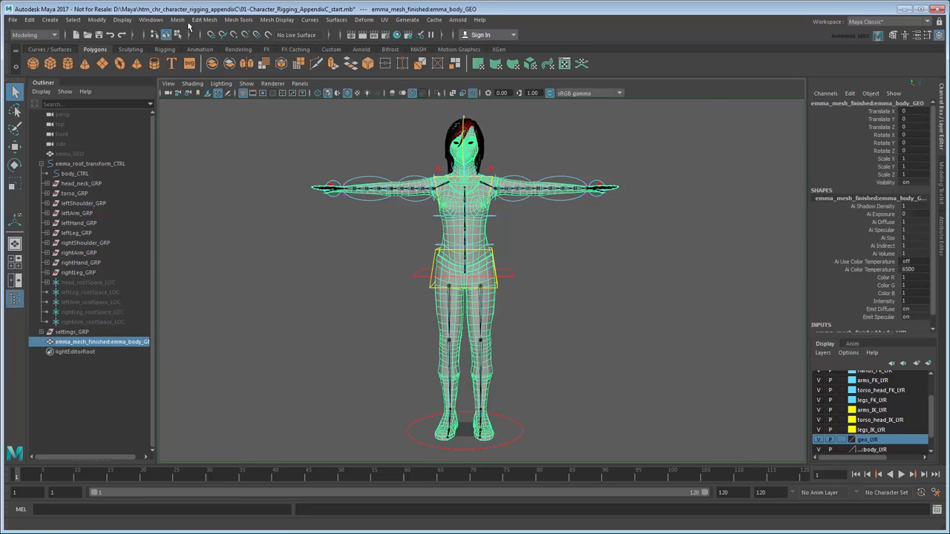
left_click(177, 19)
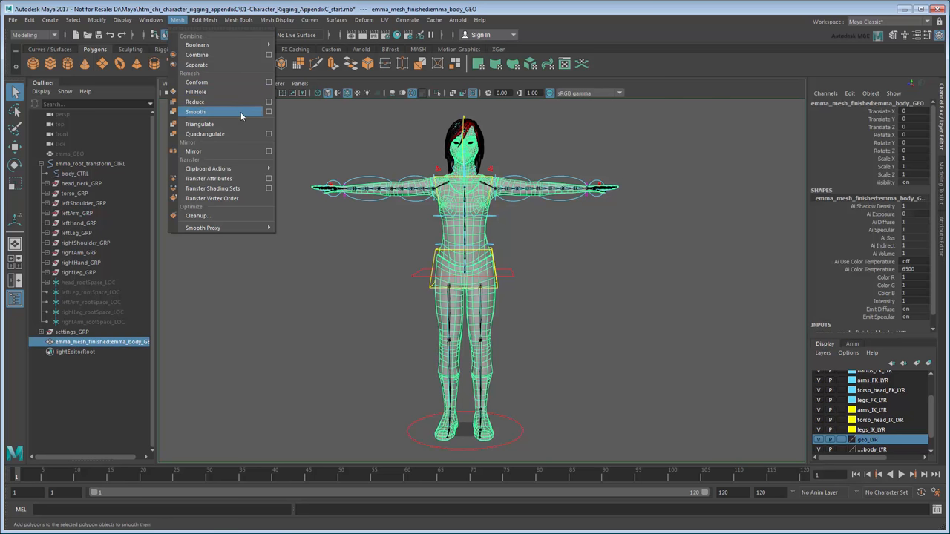
left_click(195, 111)
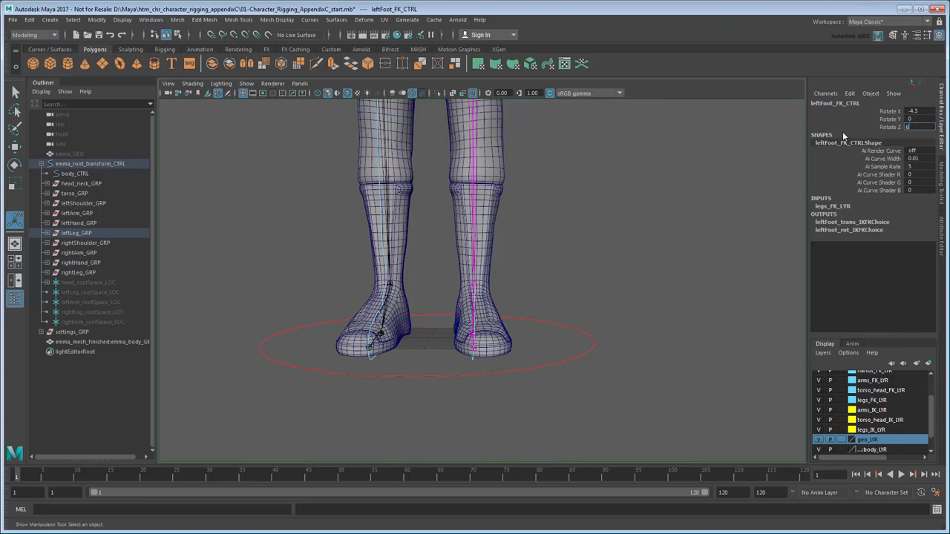
Step: Edit leftFoot_FK_CTRL's rotation in the Channel Box so the foot fits the boot
left_click(482, 341)
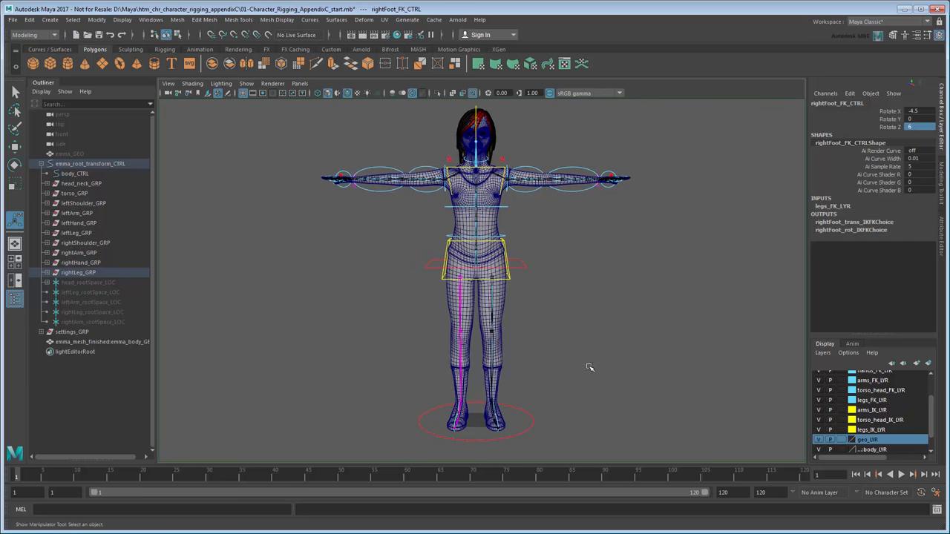
mouse_move(593, 364)
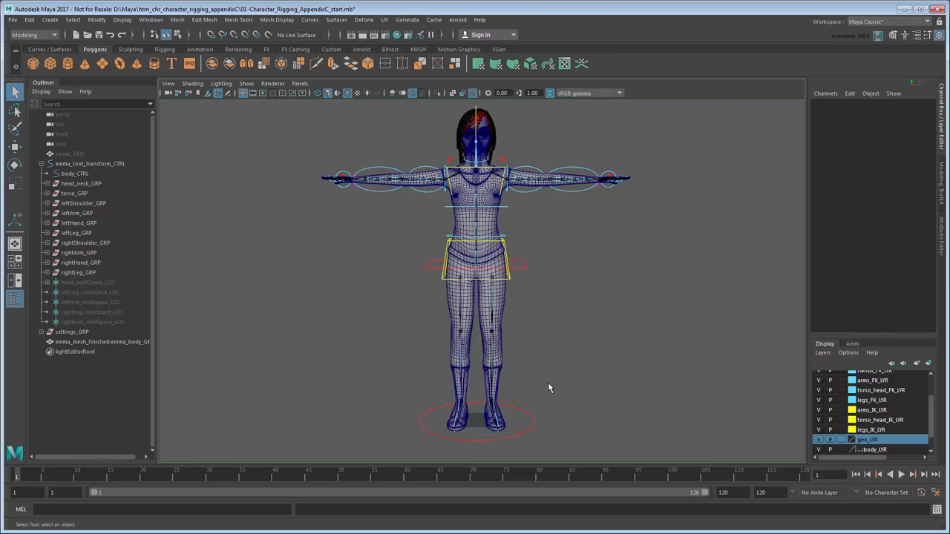
mouse_move(544, 389)
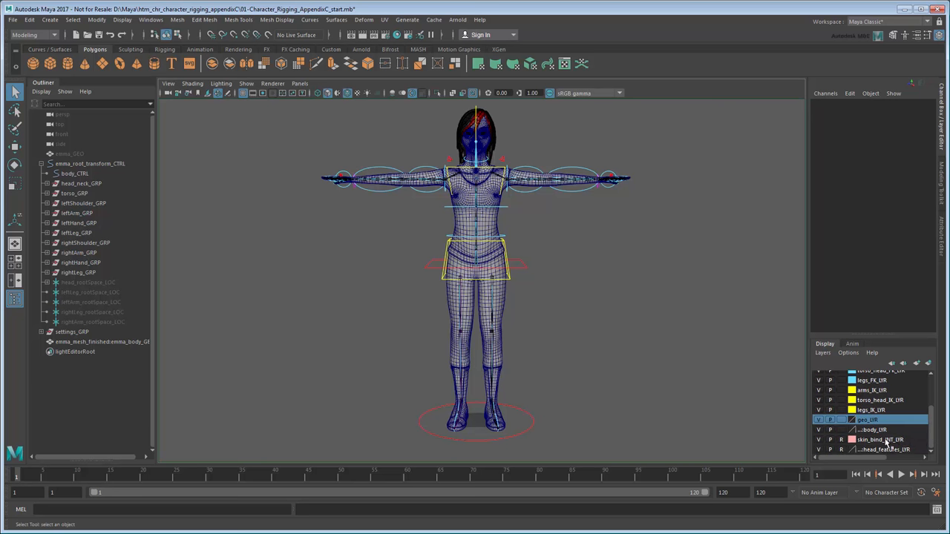
Step: Open the skin_bind_INT_LYR layer's options in the Layer Editor
right_click(880, 439)
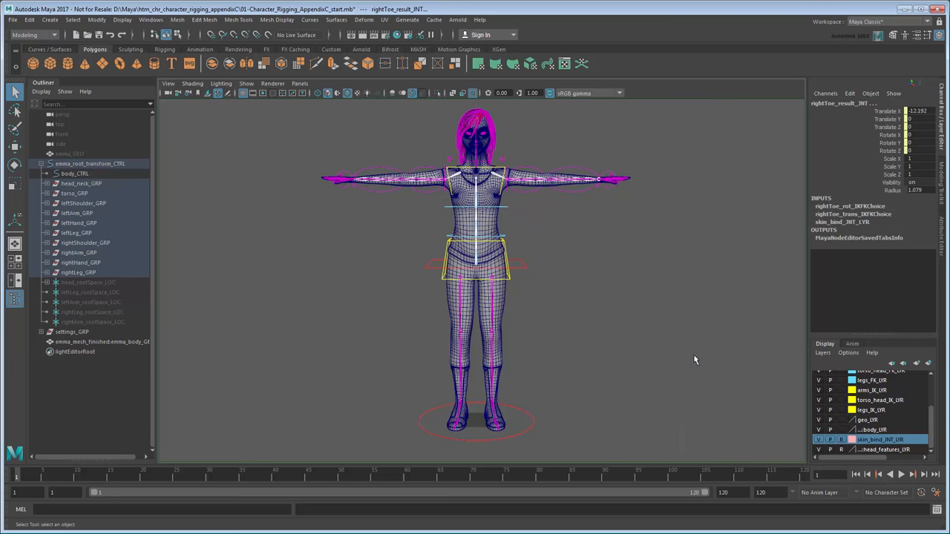
mouse_move(566, 246)
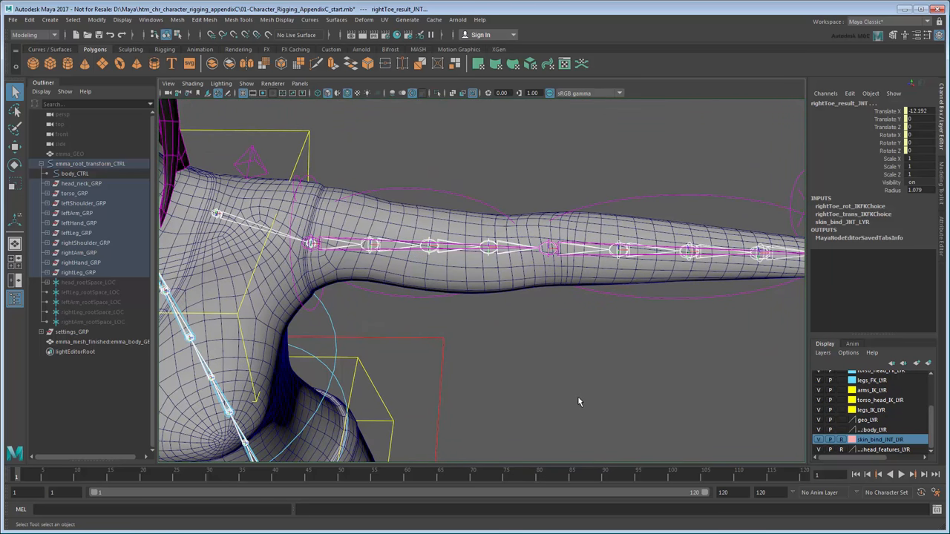
mouse_move(573, 399)
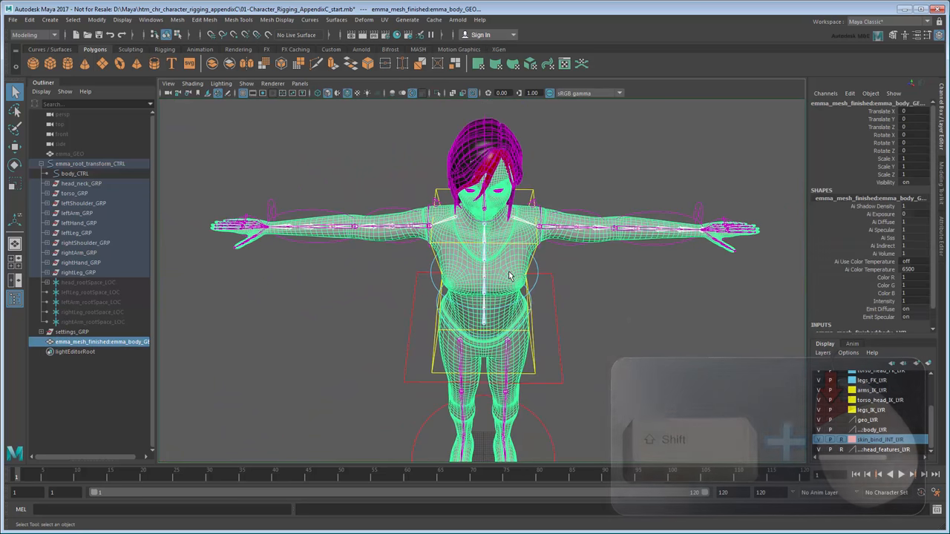
Step: Bind the body mesh with Bind Skin set to Bind to Selected joints
left_click(33, 35)
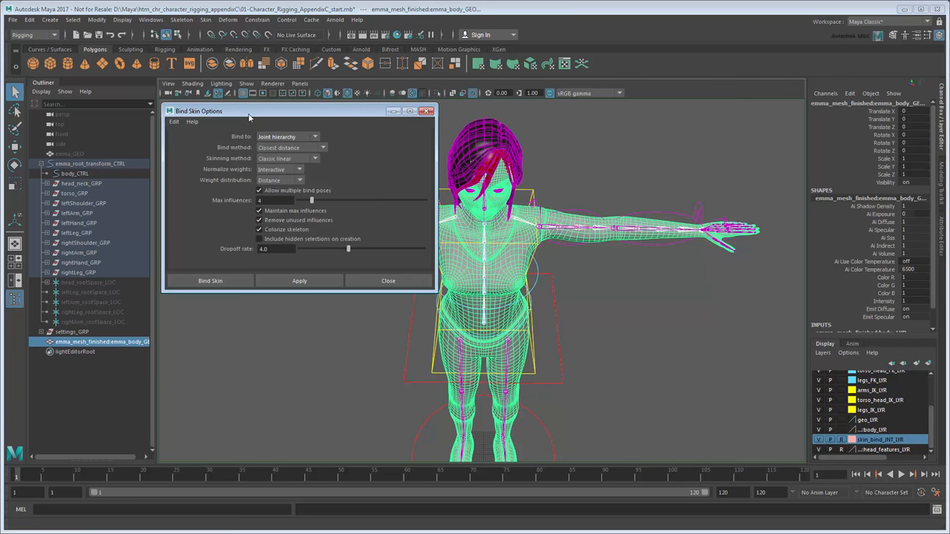
mouse_move(313, 140)
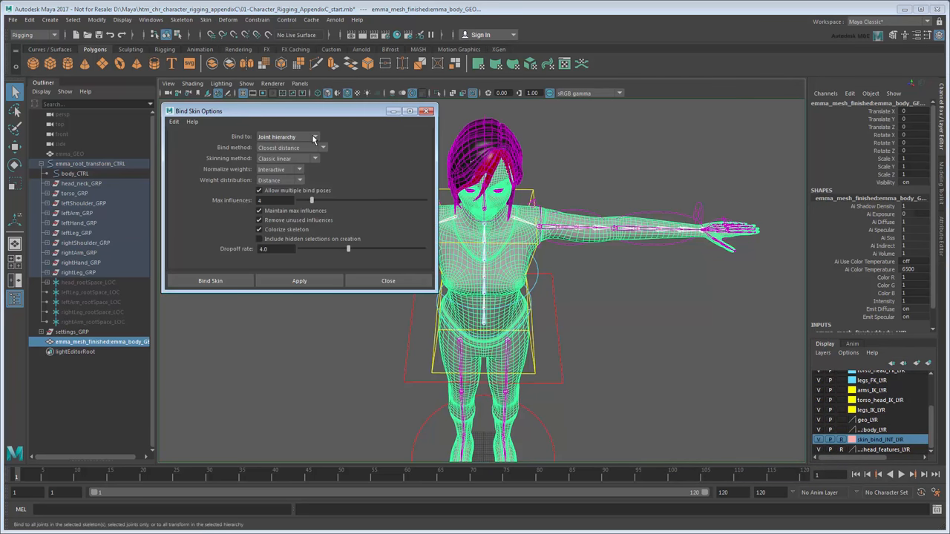
left_click(288, 137)
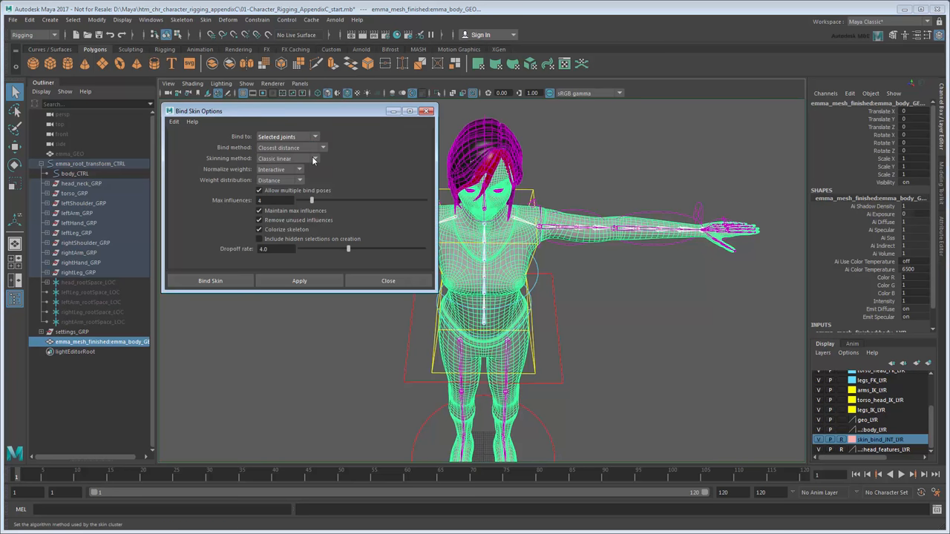
mouse_move(258, 265)
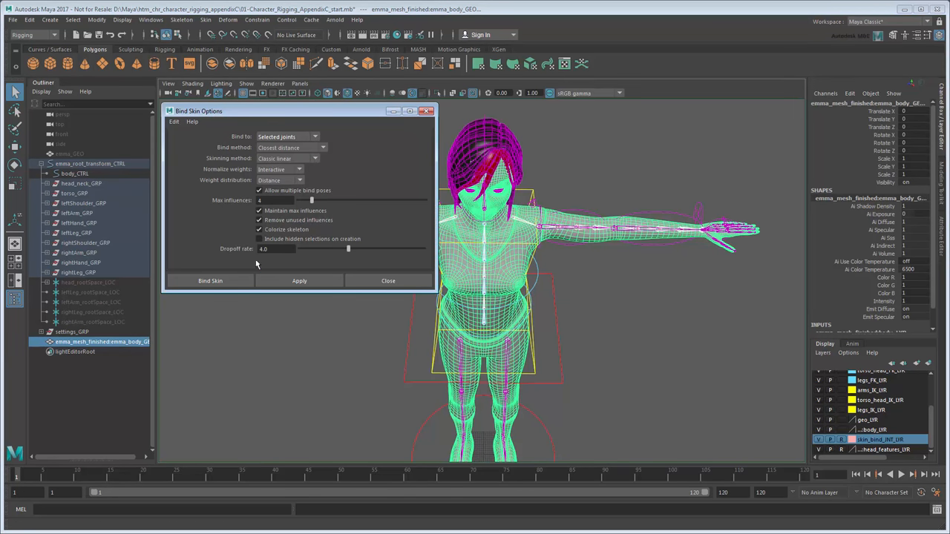
left_click(210, 281)
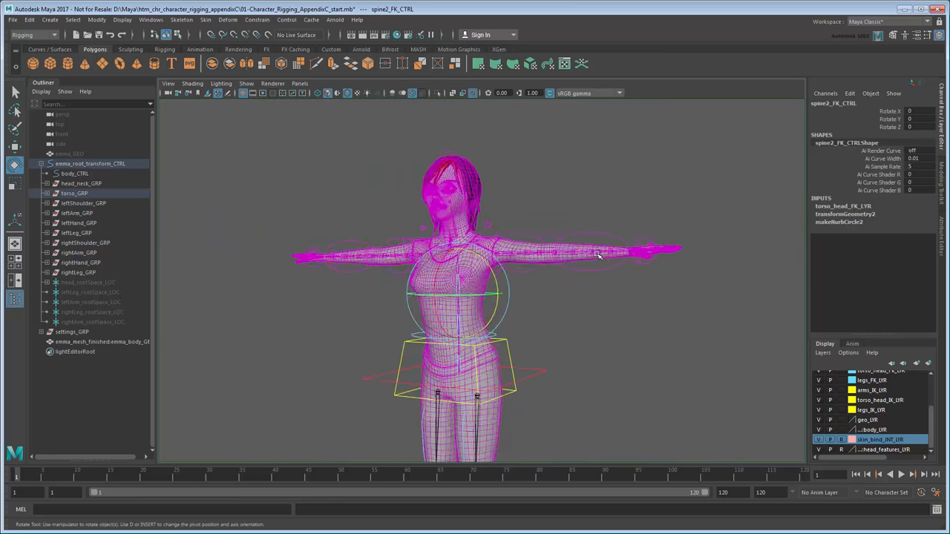
Step: Pick emma_body_GEO in the Outliner
left_click(101, 341)
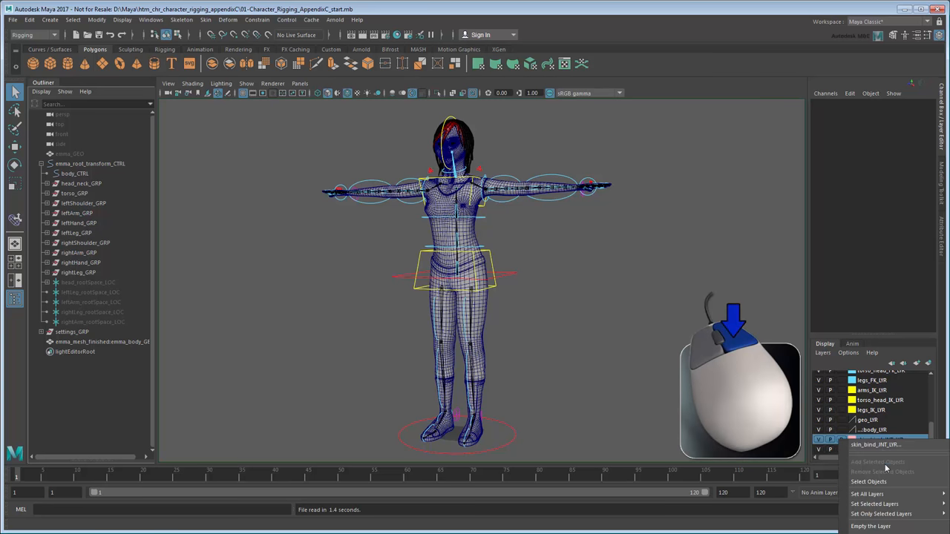
Step: Select the skin_bind_INT_LYR joints and interactively bind the body mesh to them
left_click(868, 481)
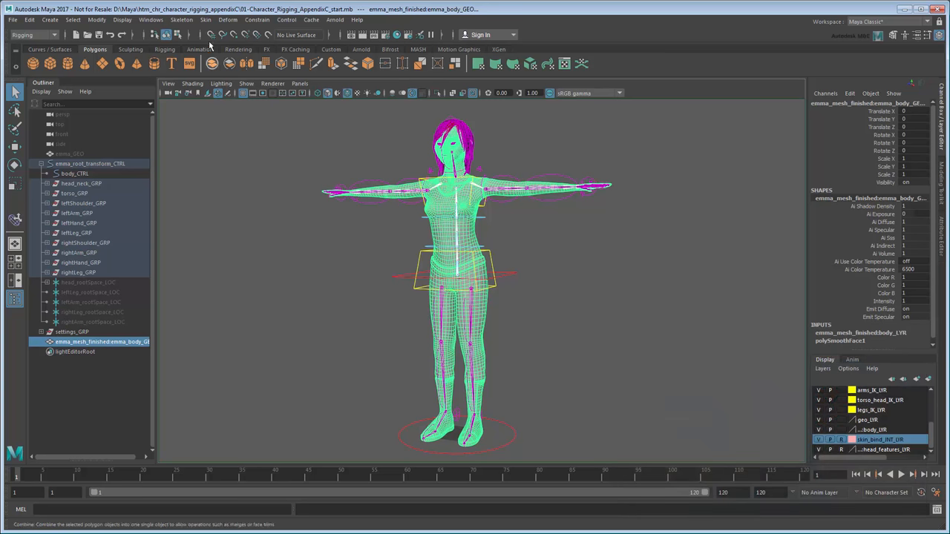
left_click(206, 20)
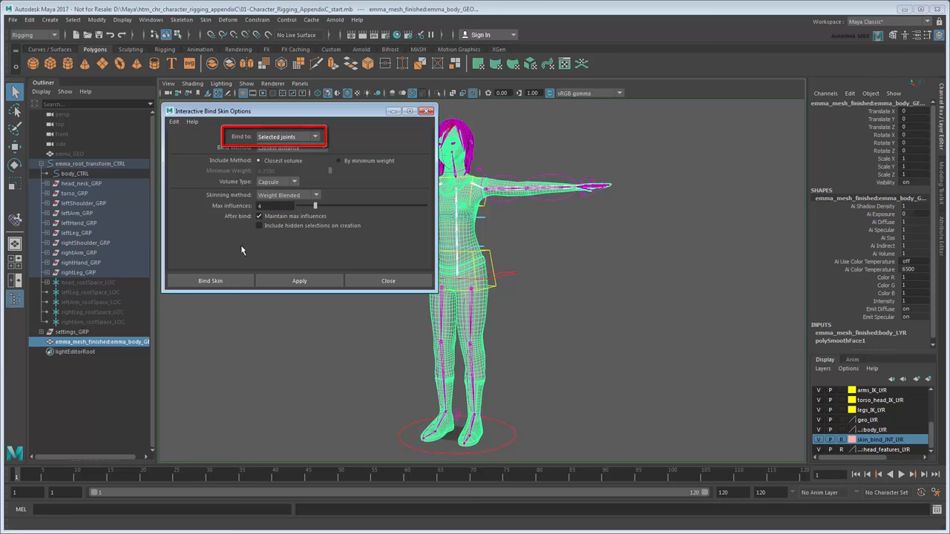
left_click(210, 281)
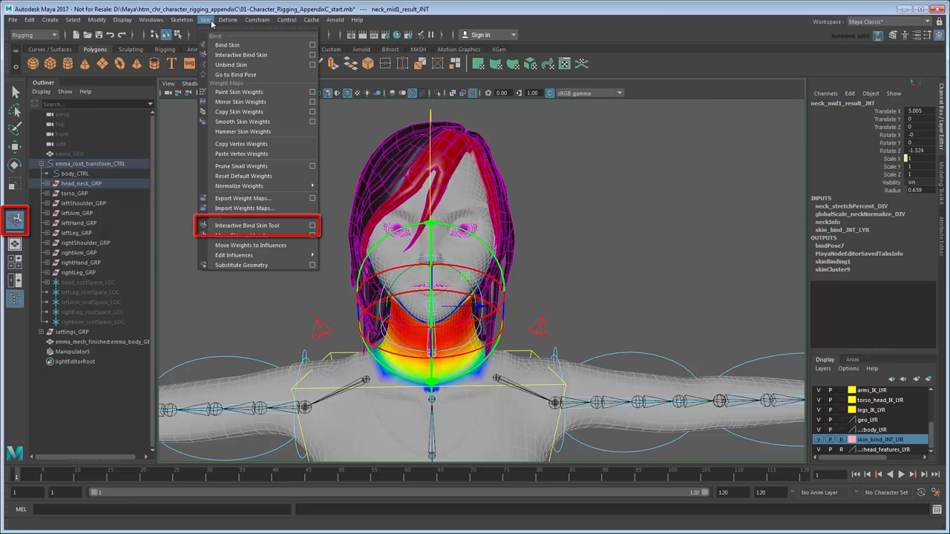
Step: Open the Interactive Bind Skin Tool and show neck_mid2_result_INT and neck_end_result_INT influence volumes
left_click(246, 225)
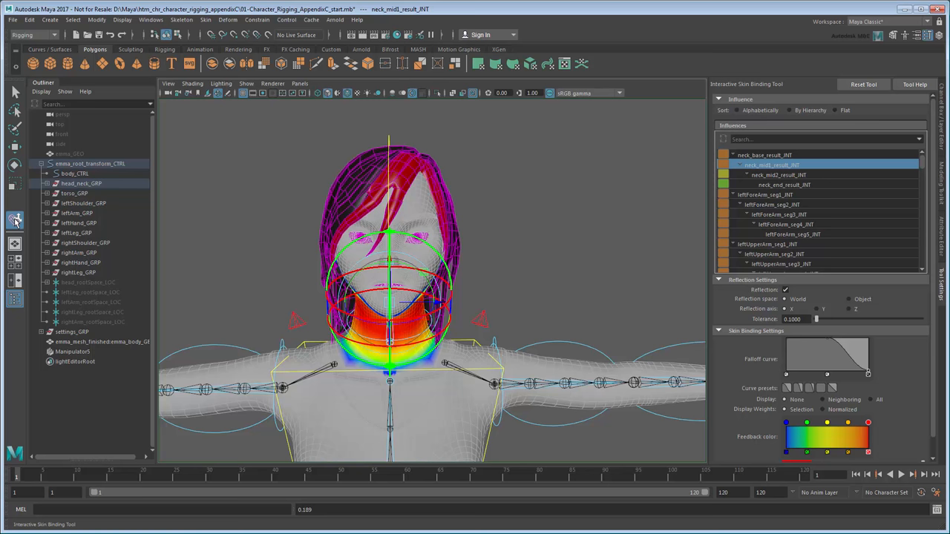
left_click(779, 175)
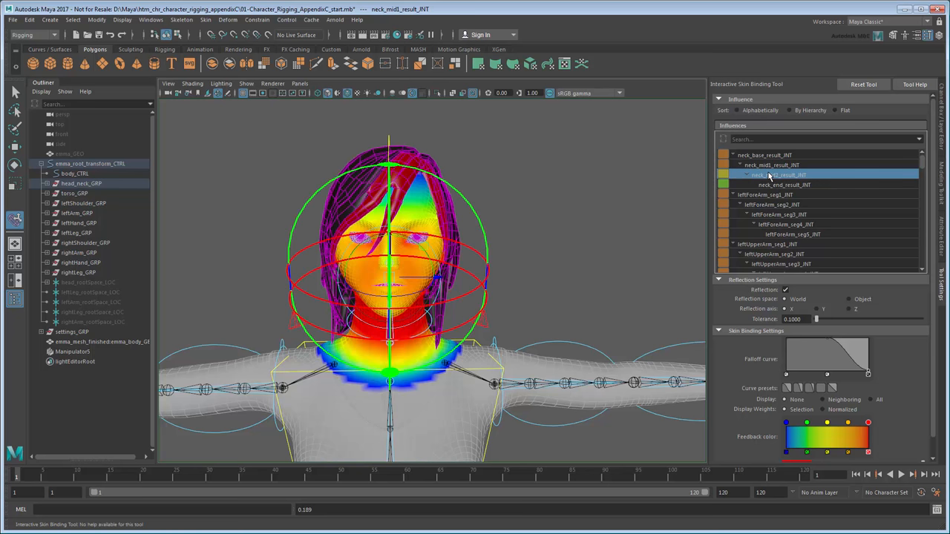
left_click(784, 185)
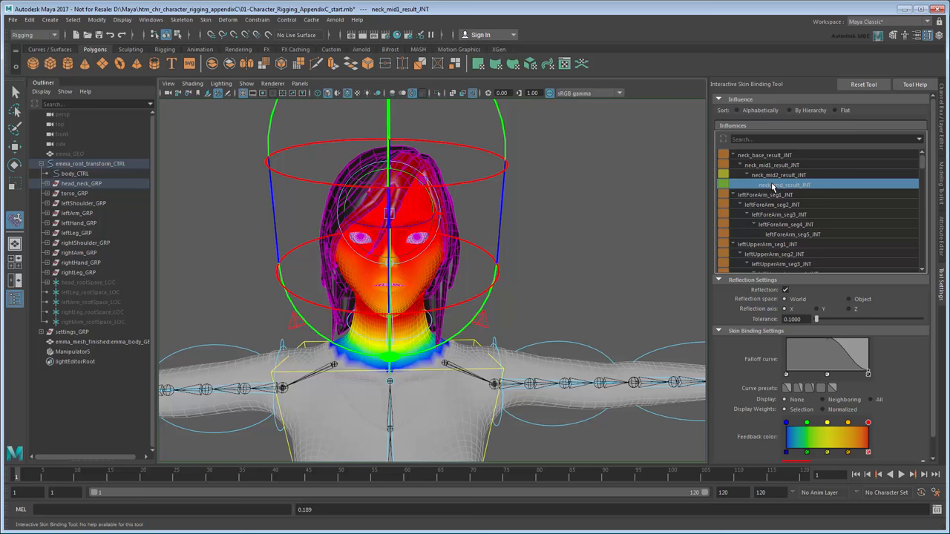
mouse_move(709, 214)
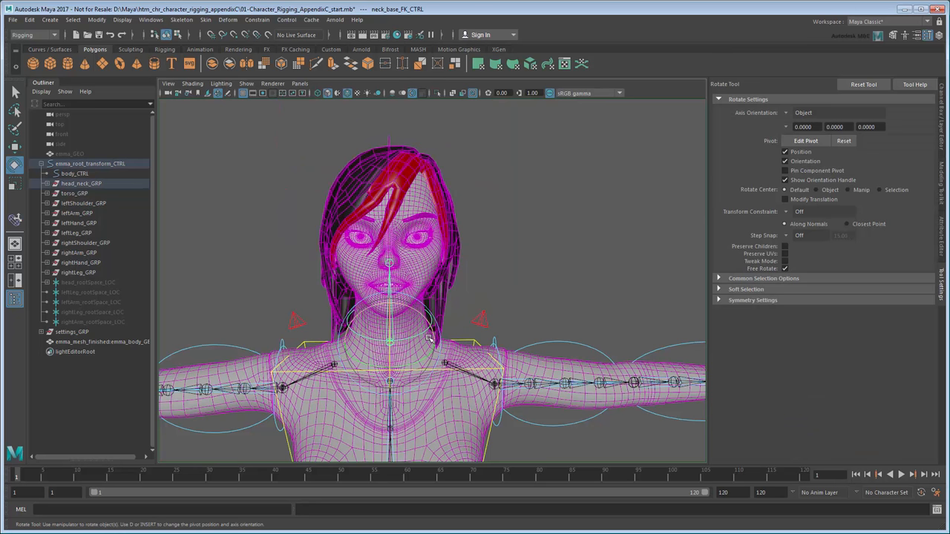
Step: Rotate the neck and head controls to check skin deformation, then undo to rest
left_click_drag(389, 263, 465, 300)
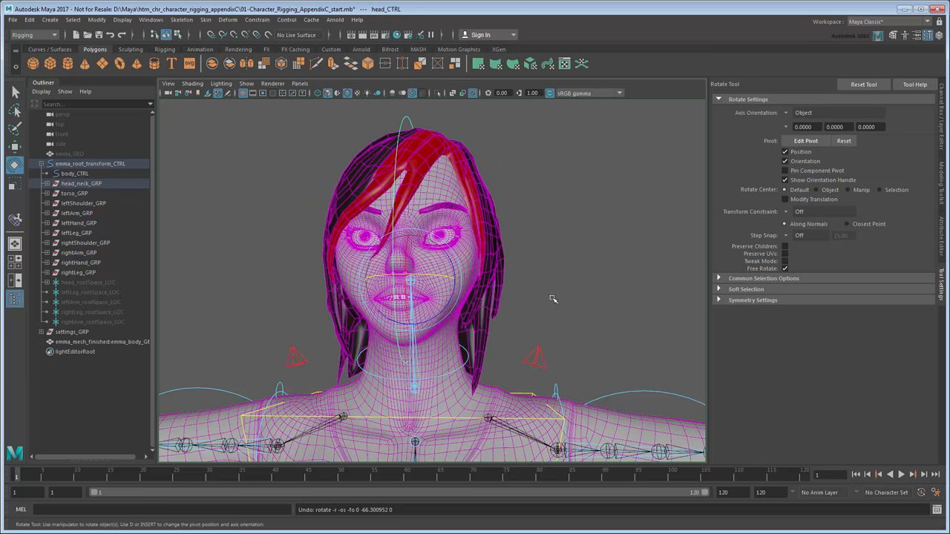
left_click(15, 91)
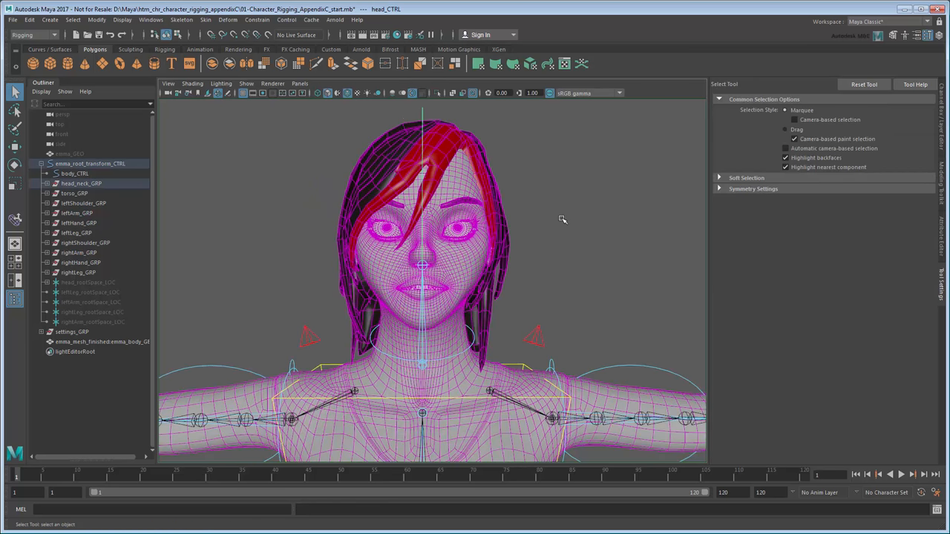
Step: Reselect the body mesh, review the neck influences, and reshape the neck_mid1_result_INT capsule
left_click(102, 341)
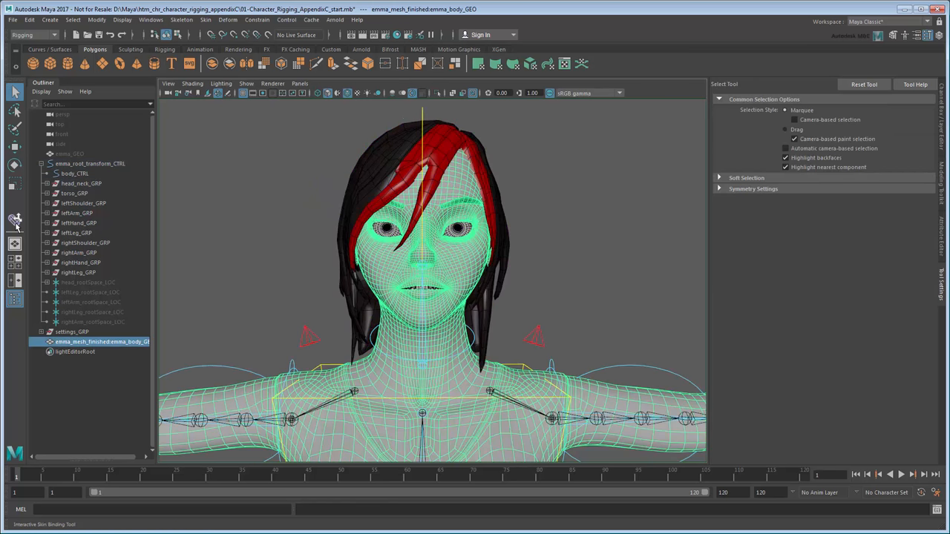
left_click(15, 221)
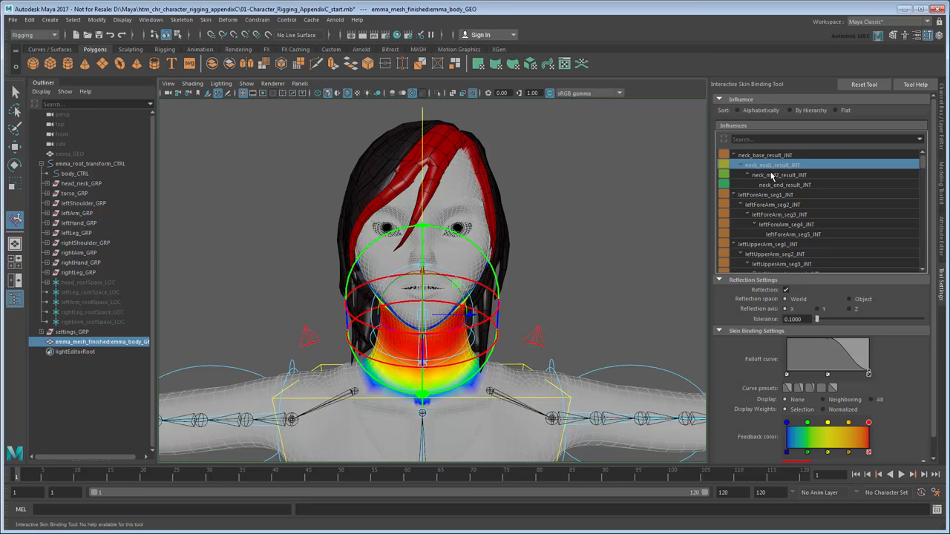
left_click(782, 175)
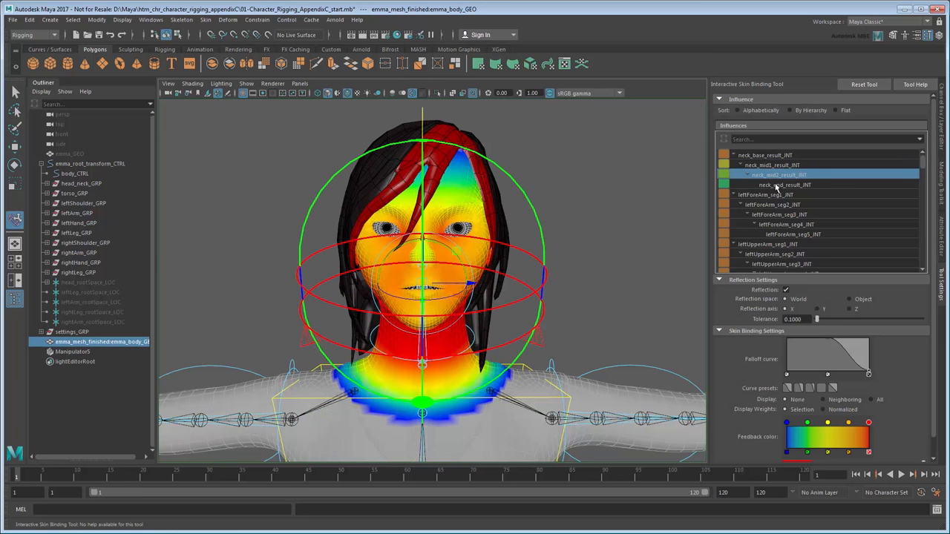
left_click(778, 184)
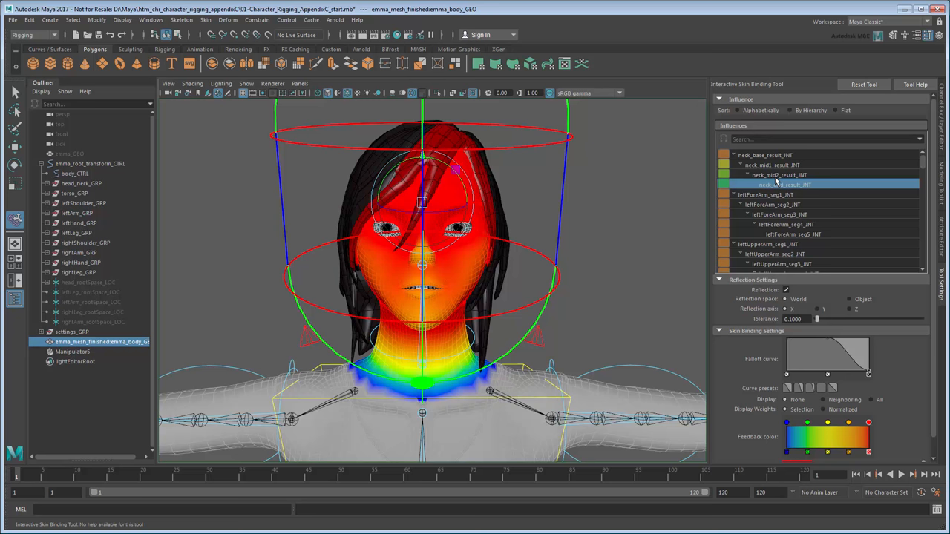
left_click(778, 174)
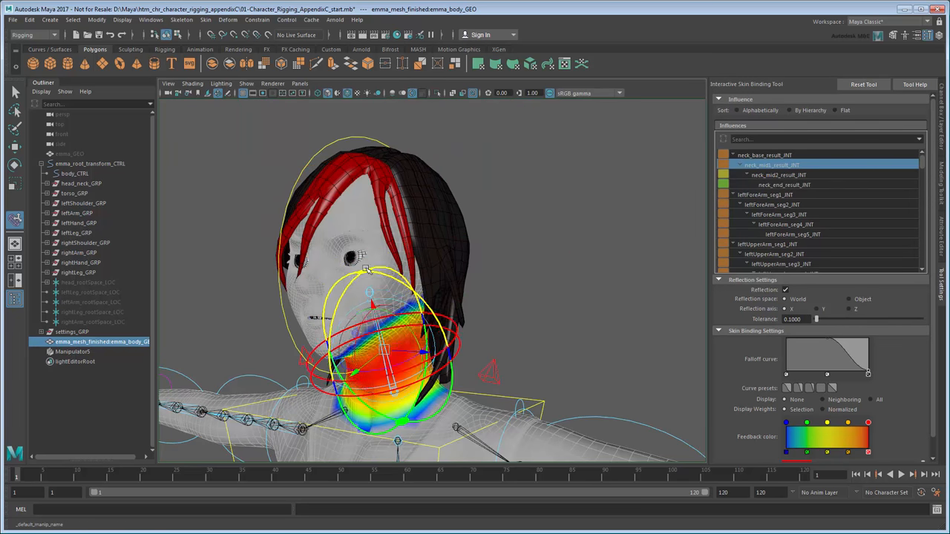
left_click(764, 155)
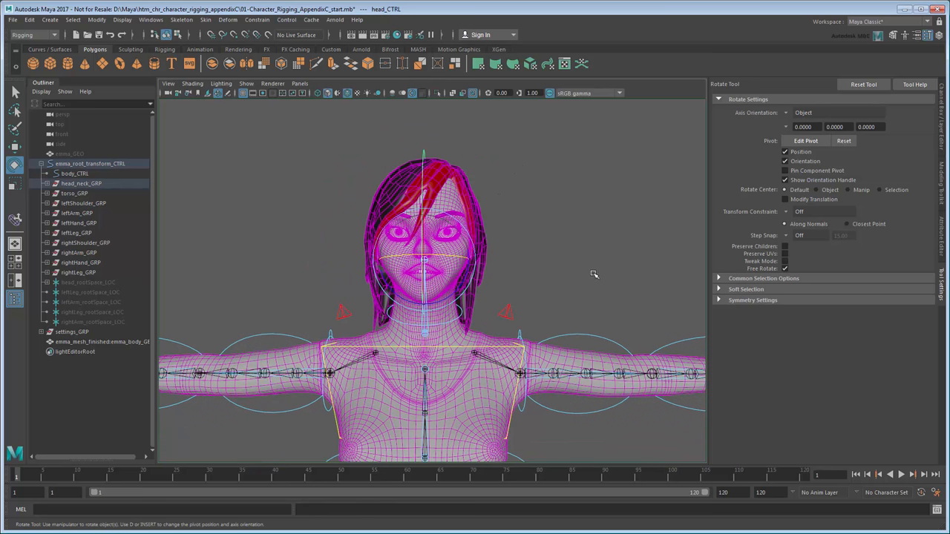
Step: Reselect the mesh and reshape influence capsules from leftUpperArm down to the middle fingertip
left_click(14, 221)
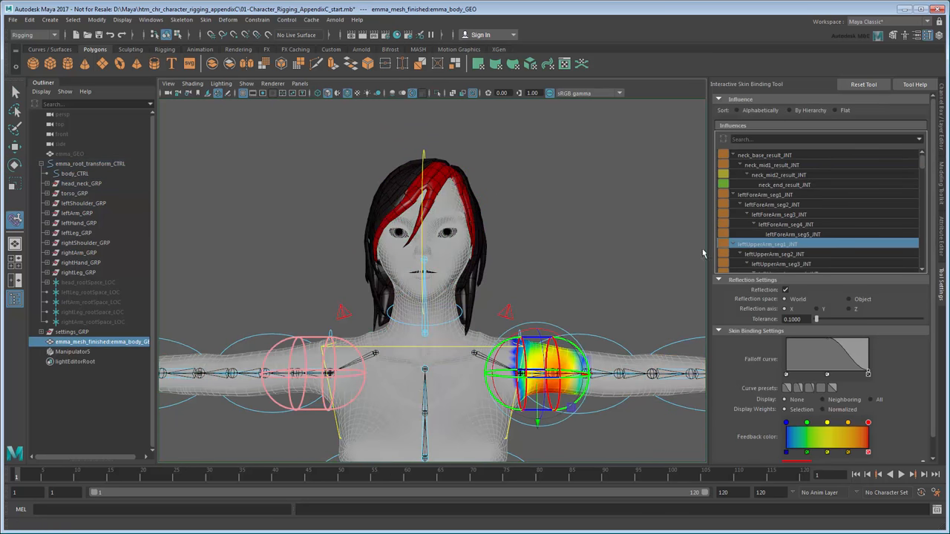
scroll("down", 3)
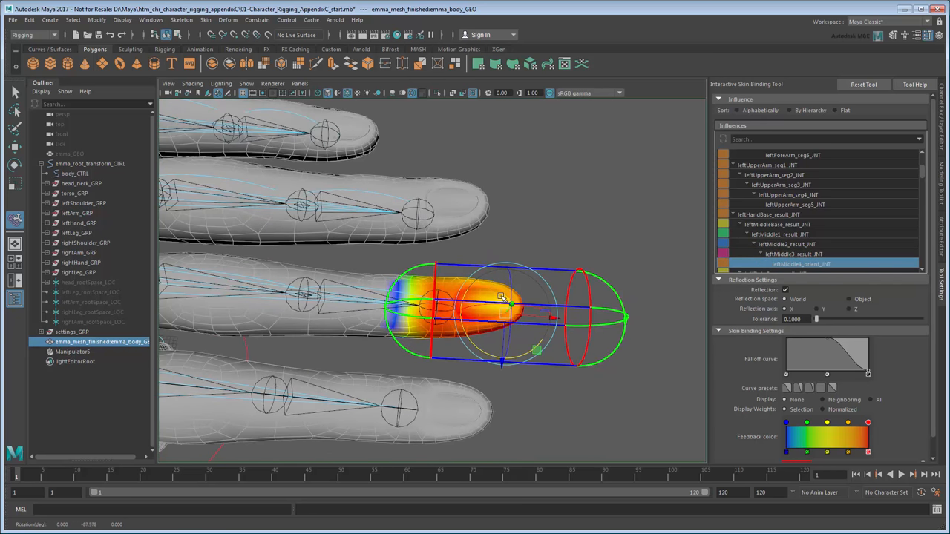
left_click_drag(445, 297, 520, 312)
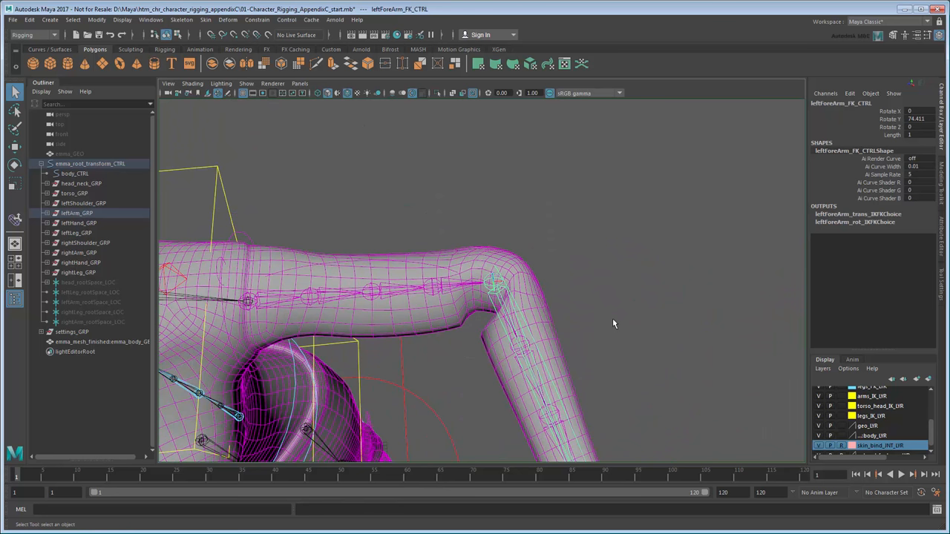
Step: Rotate leftForeArm_FK_CTRL to bend the elbow and inspect the deformation
left_click_drag(417, 232, 562, 358)
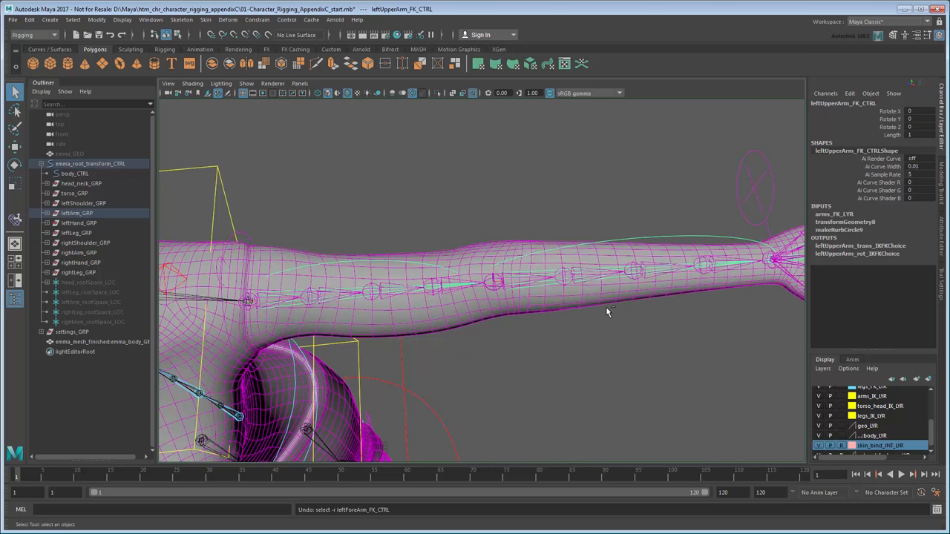
mouse_move(613, 325)
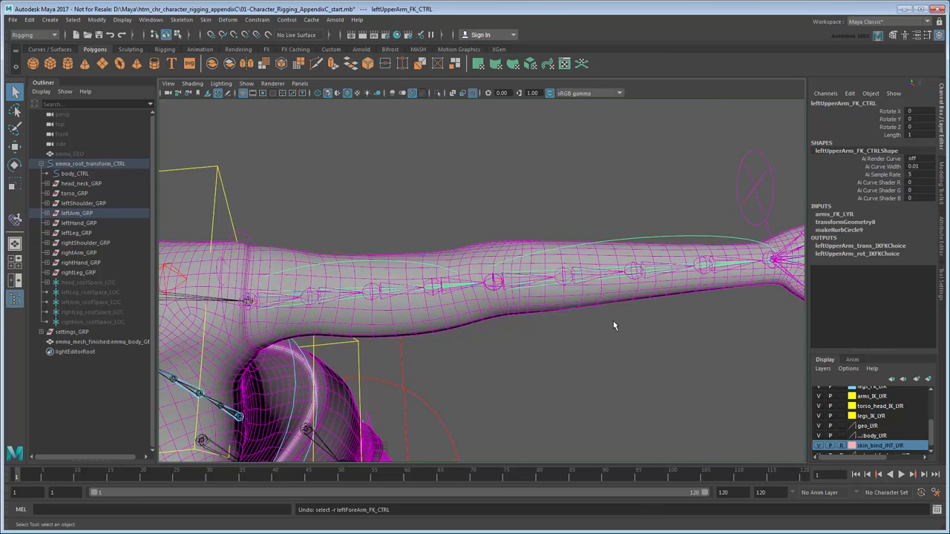
Step: Open Paint Skin Weights on the body mesh and view neck_mid2, neck_end and left upper-arm weights
left_click(102, 342)
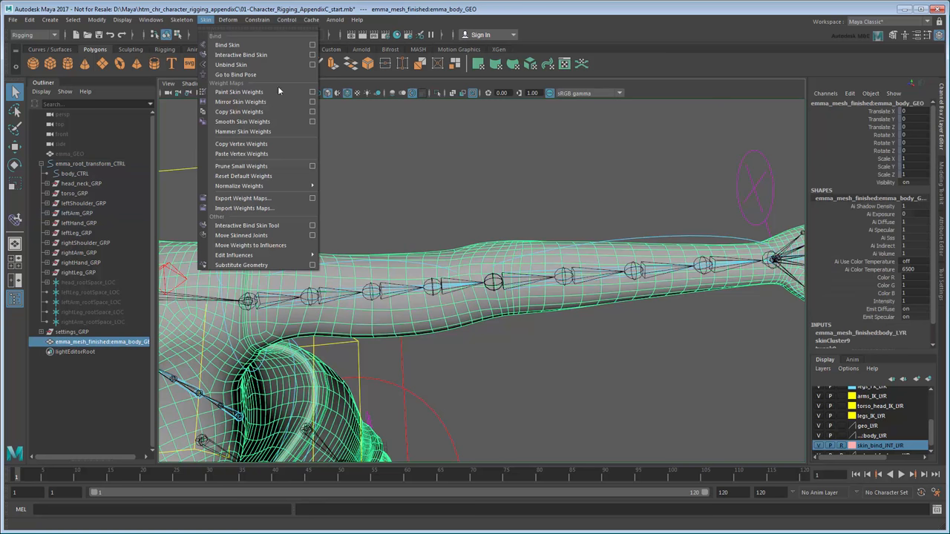
left_click(239, 91)
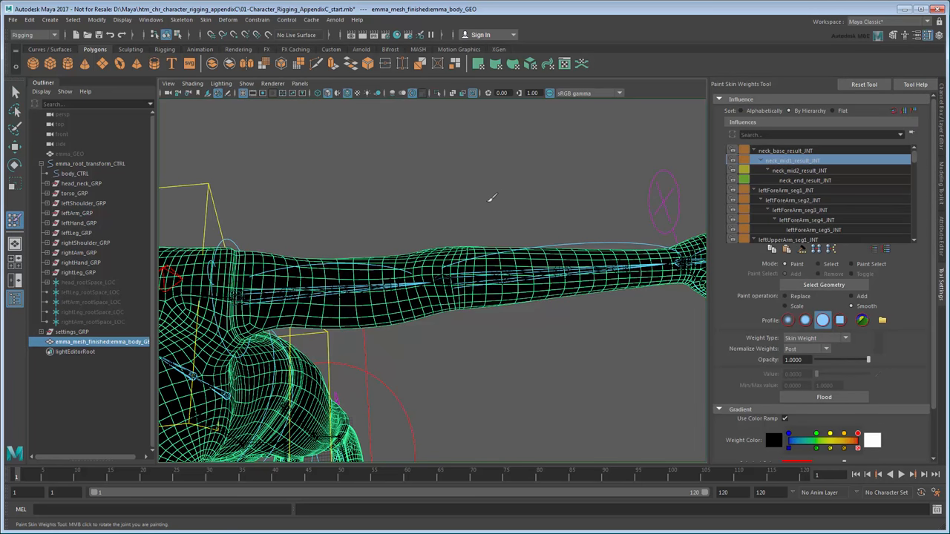
mouse_move(497, 221)
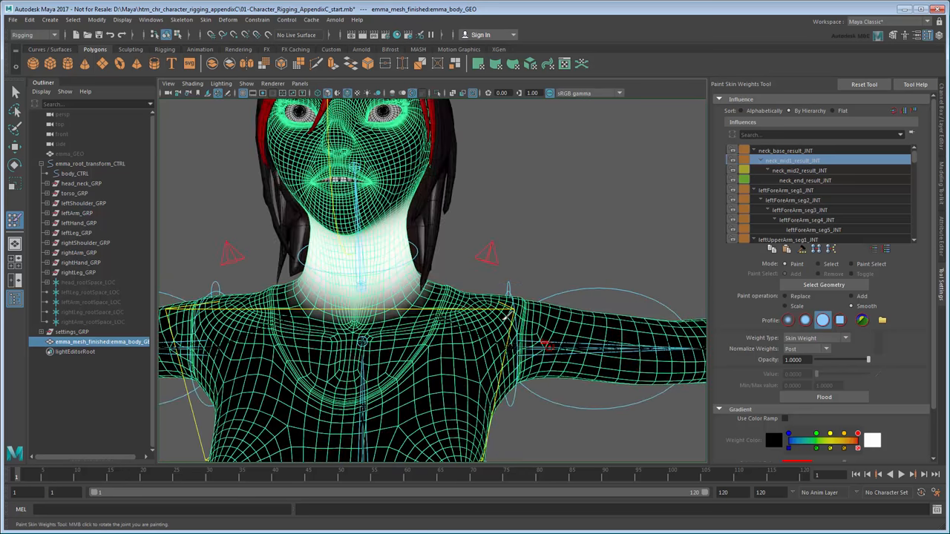
left_click(799, 169)
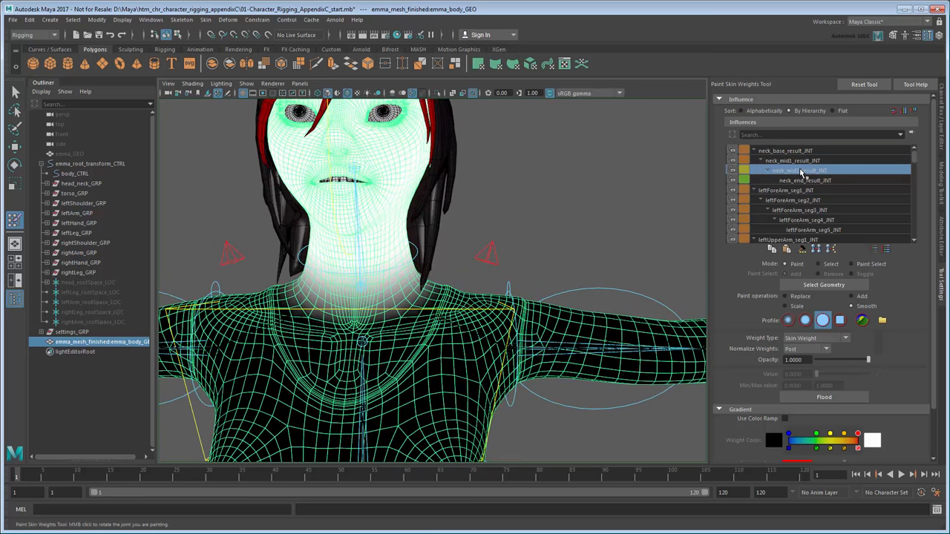
left_click(805, 180)
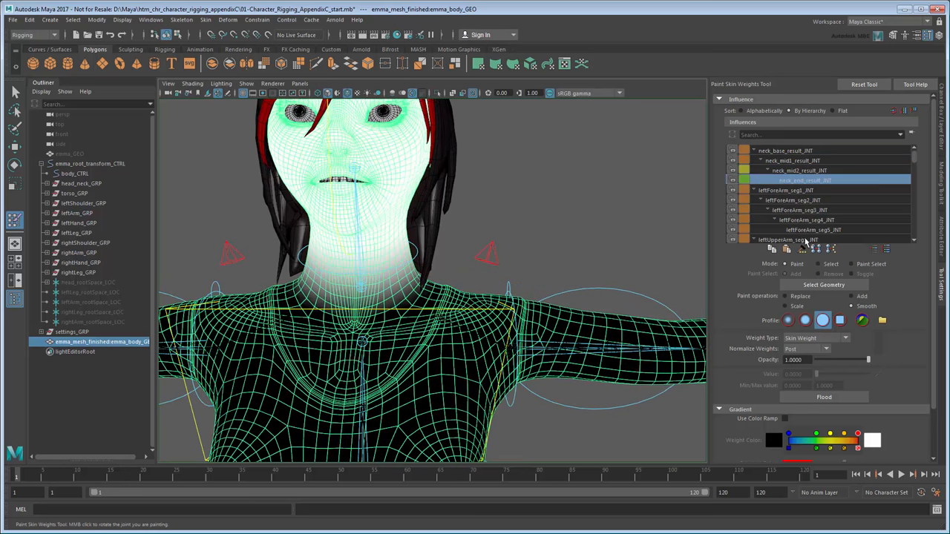
left_click(787, 239)
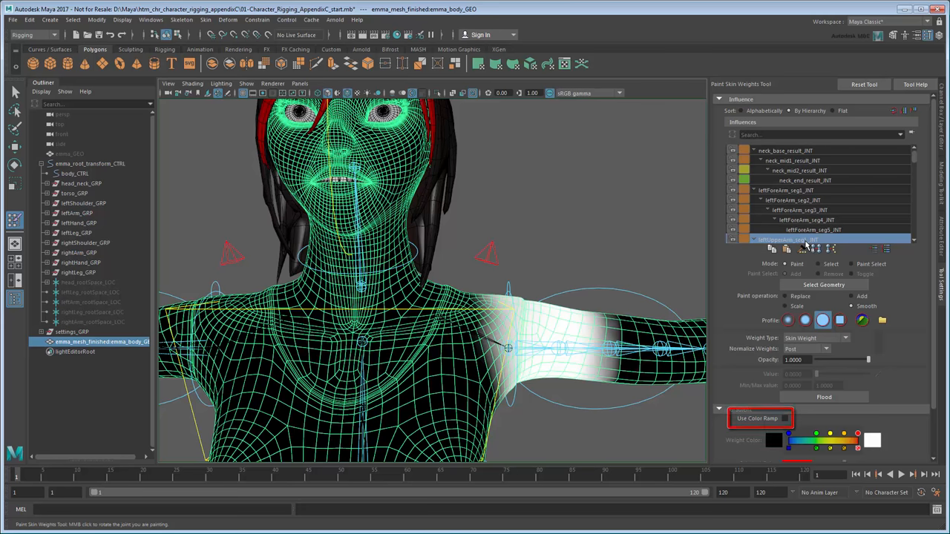
Step: Display the weights as a color ramp and pick the left shoulder influences
left_click(784, 421)
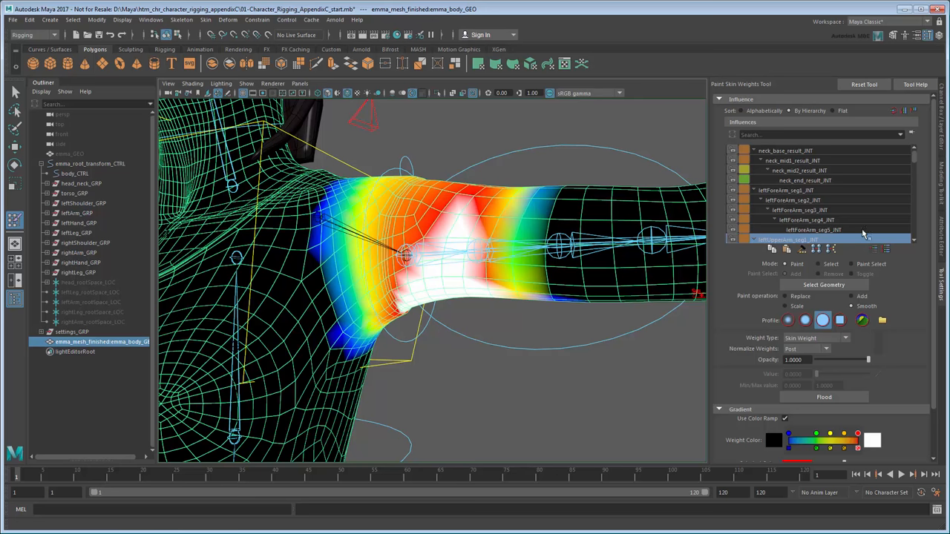
scroll("down", 3)
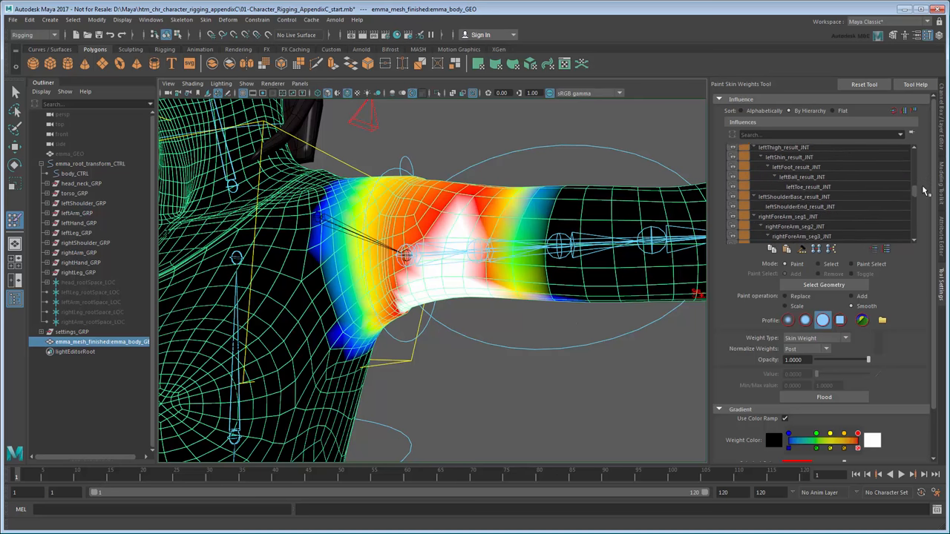
left_click(797, 187)
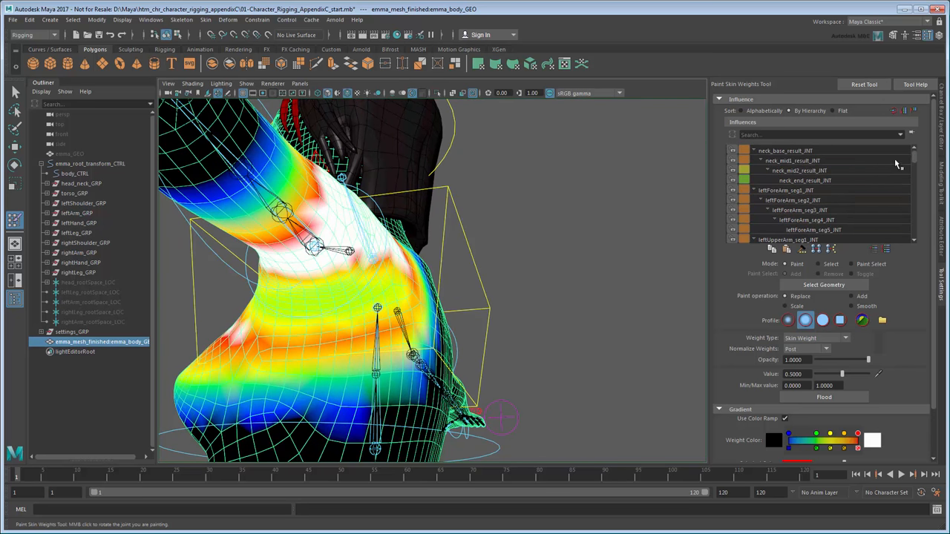
left_click(813, 210)
type("0.0100")
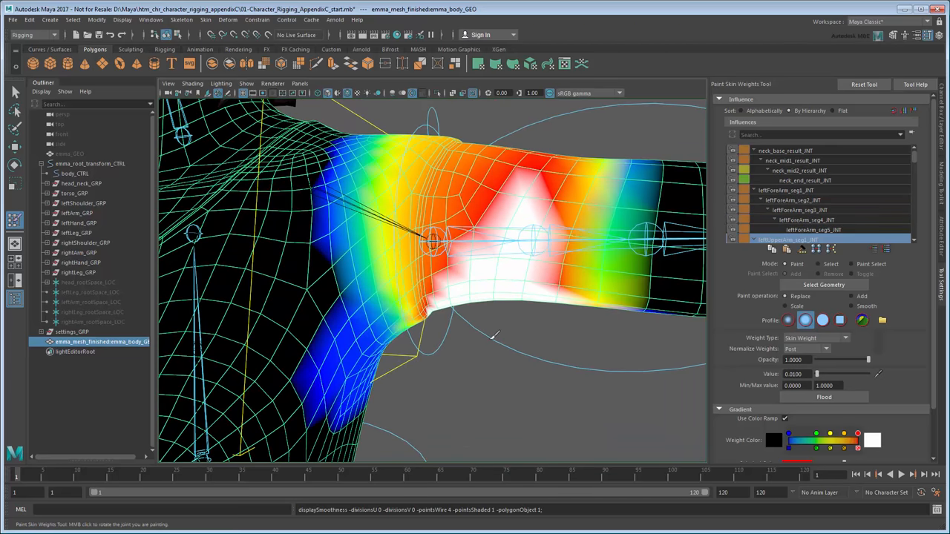
Step: Lower the left upper arm to test, then paint weight onto the shoulder top
left_click(14, 90)
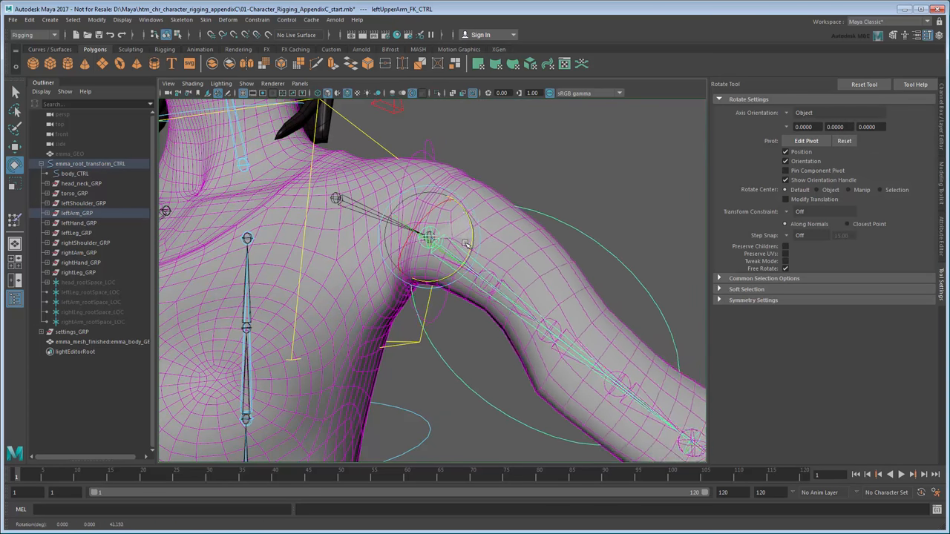
left_click_drag(464, 241, 505, 289)
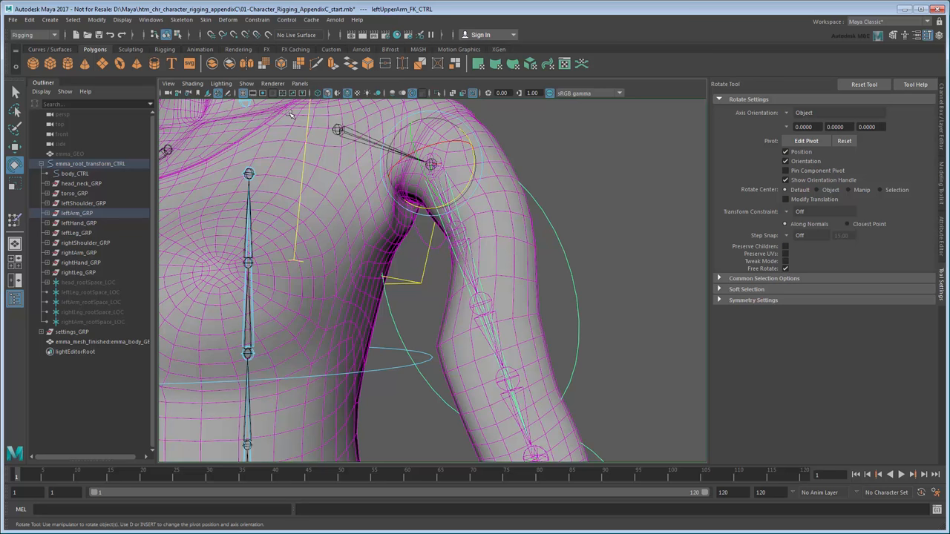
left_click(247, 83)
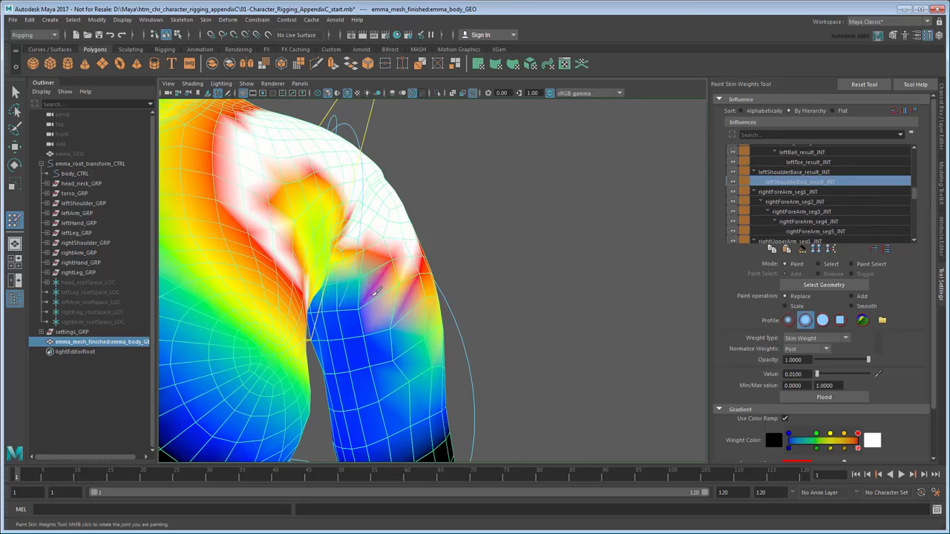
left_click_drag(371, 289, 467, 297)
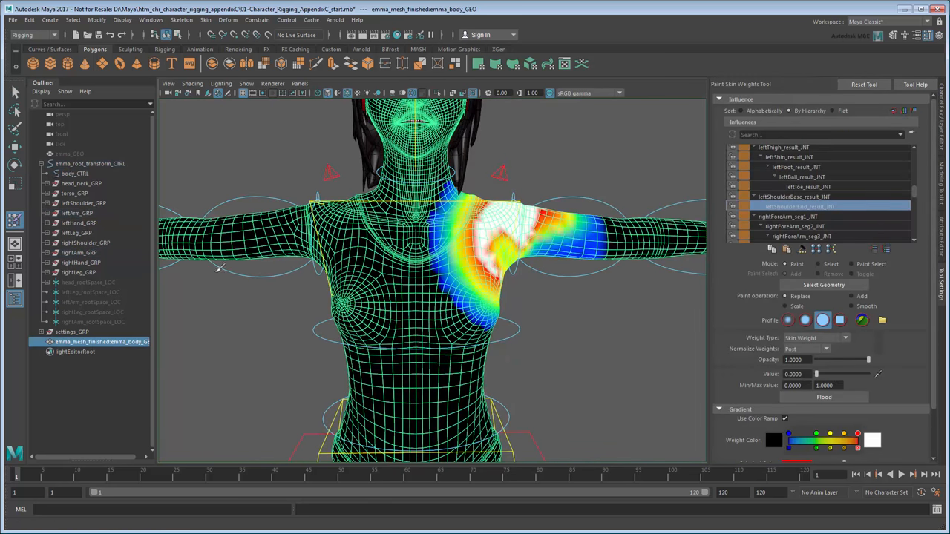
Step: Lock both shoulder joints' weights and paint leftUpperArm_seg2_INT weights along the upper arm
scroll("down", 3)
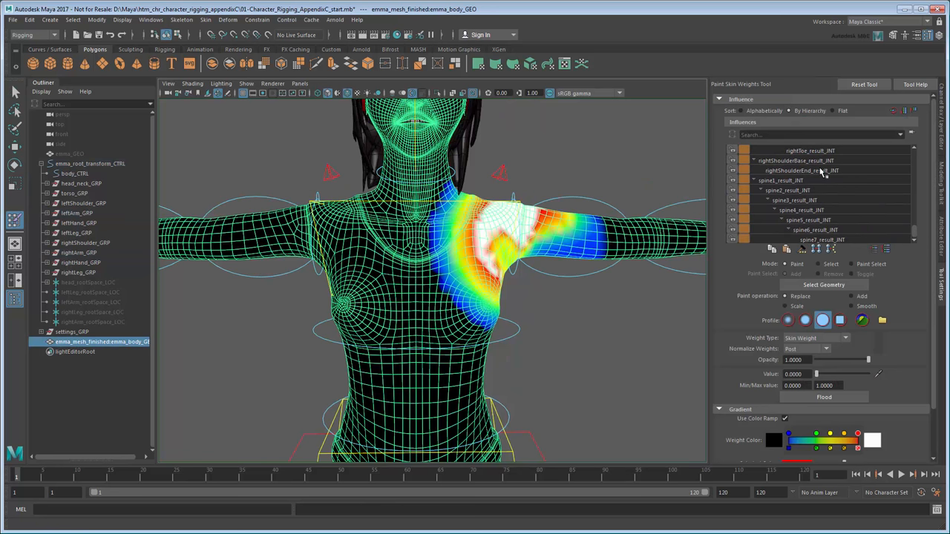
left_click(801, 170)
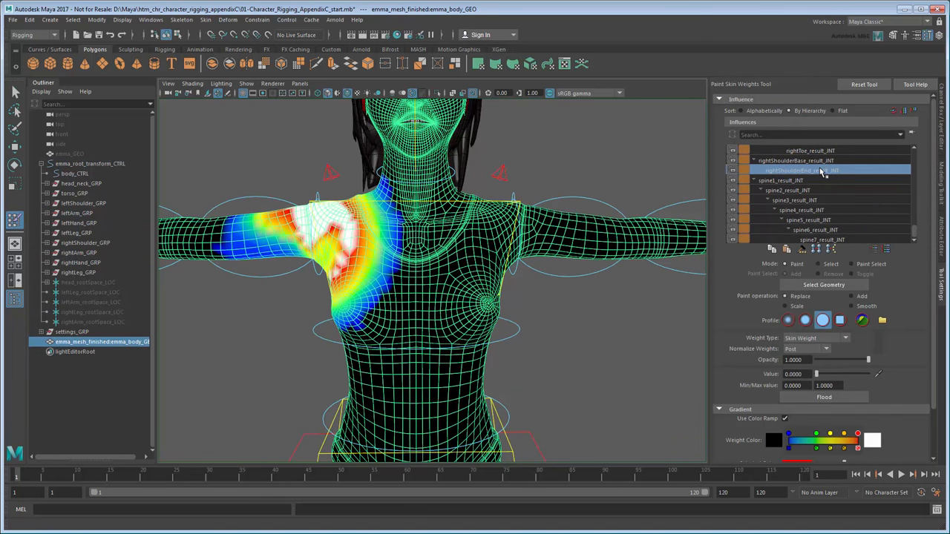
left_click(732, 170)
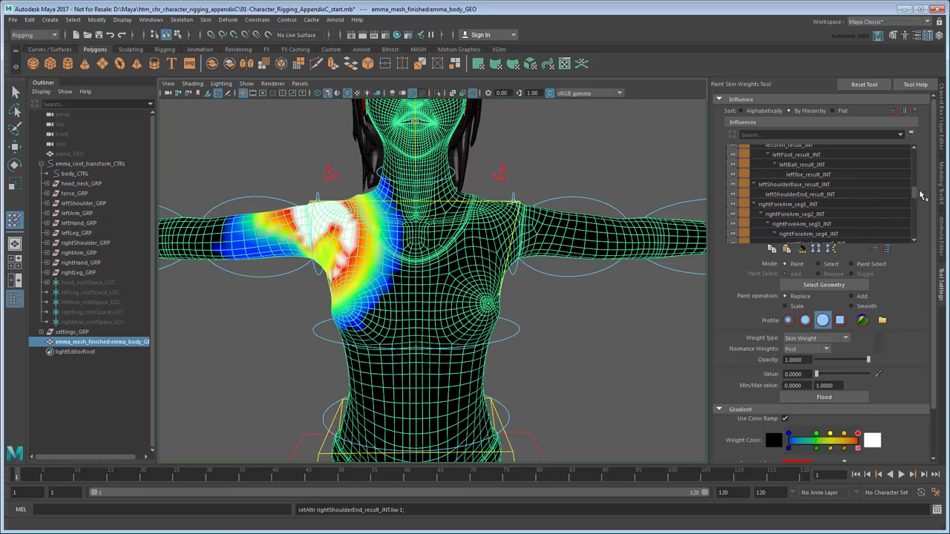
left_click(732, 193)
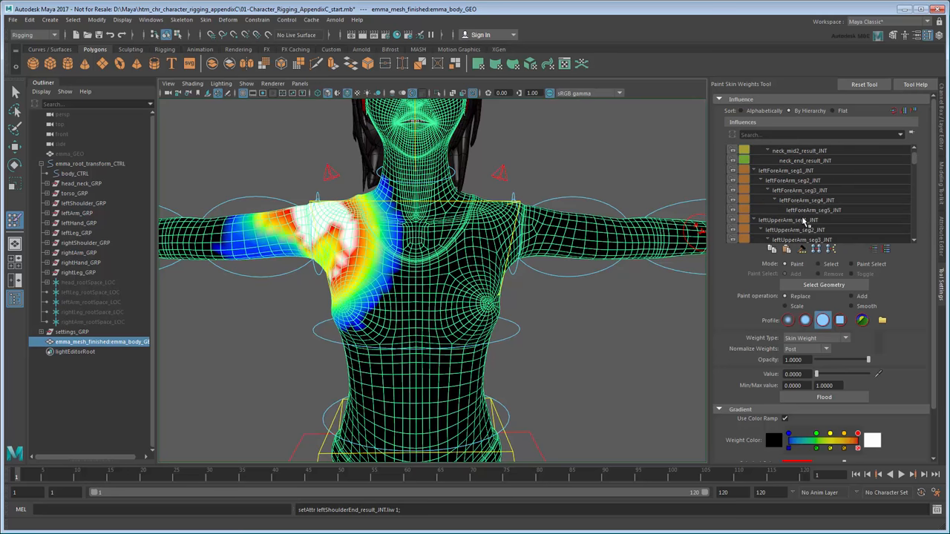
left_click(790, 220)
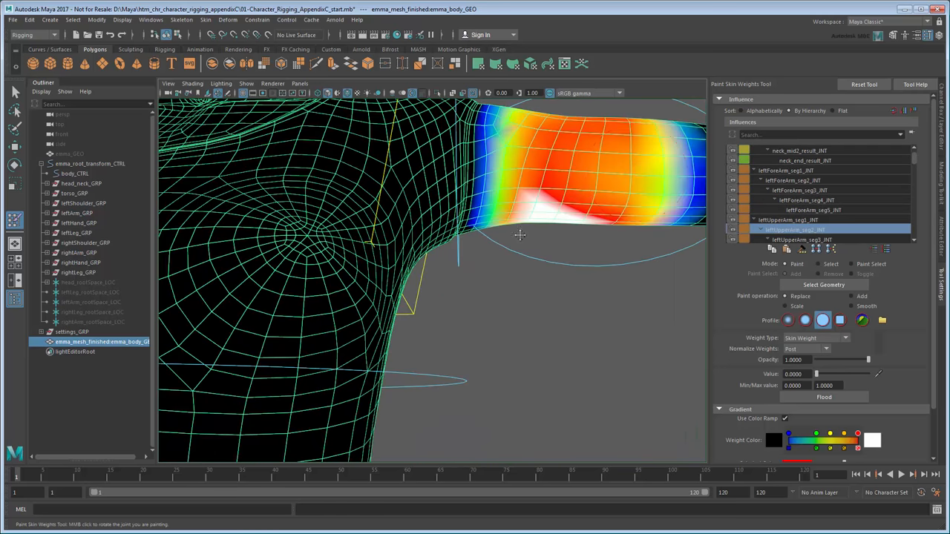
left_click_drag(519, 236, 482, 282)
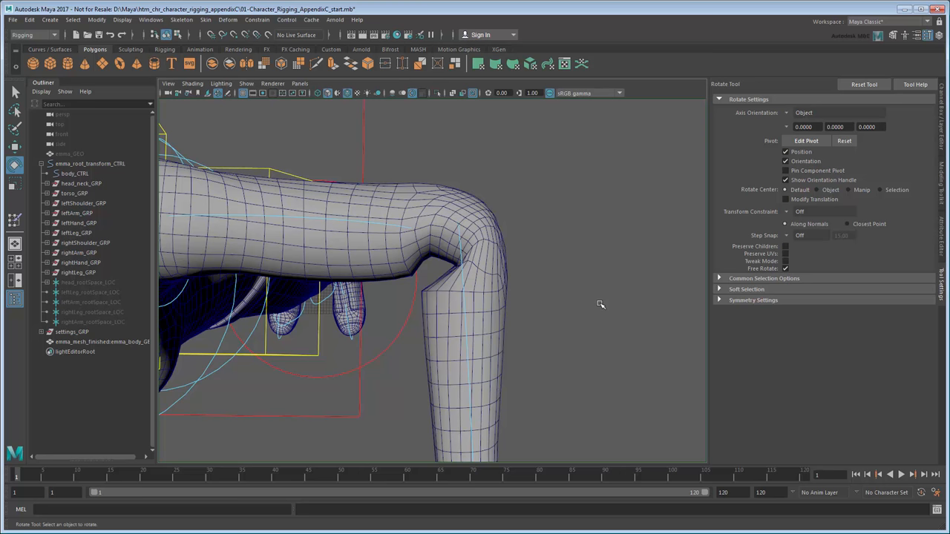
mouse_move(557, 307)
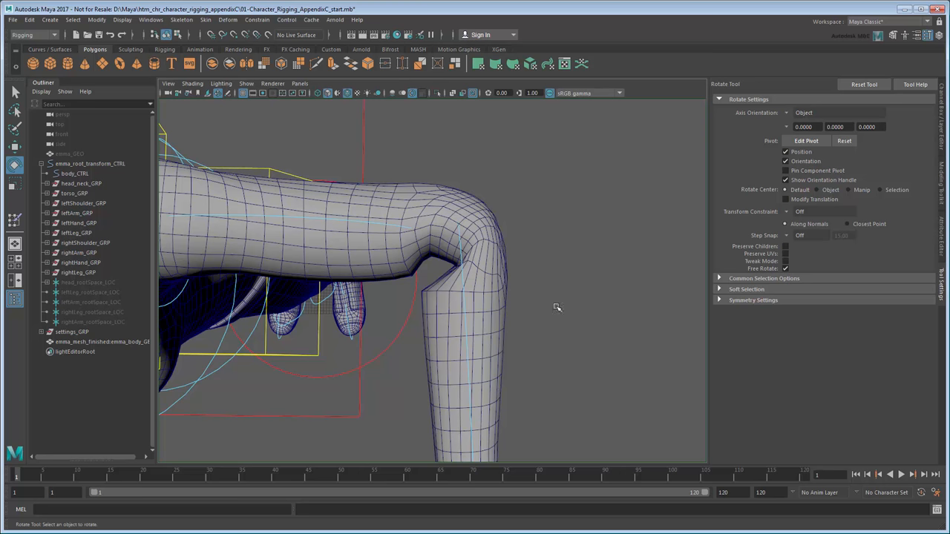
Step: Switch skinCluster9's Skinning Method from Classic Linear to Weight Blended
left_click(102, 341)
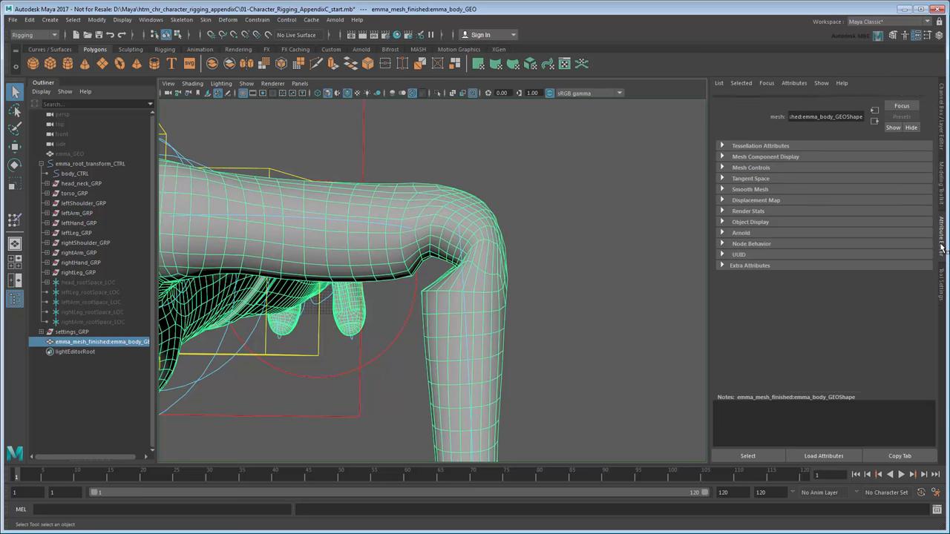
left_click(923, 100)
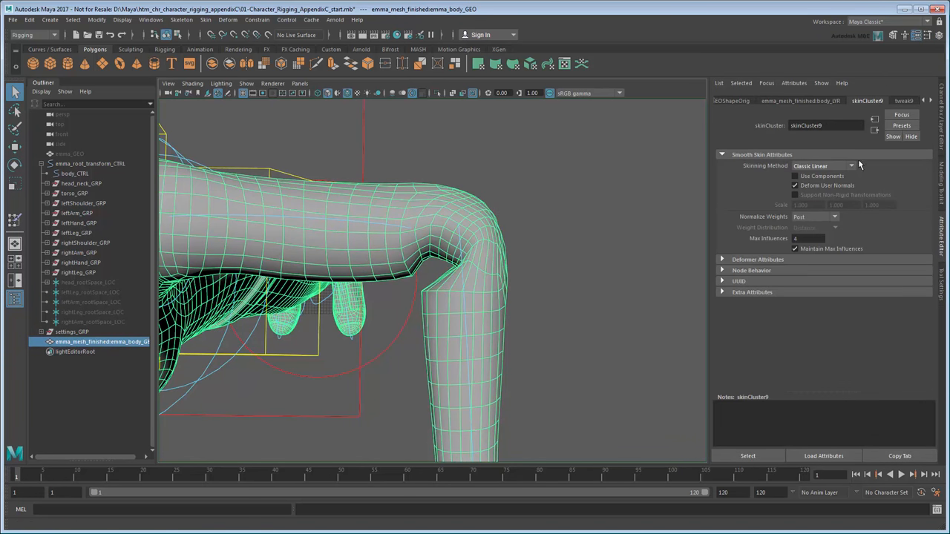
left_click(822, 165)
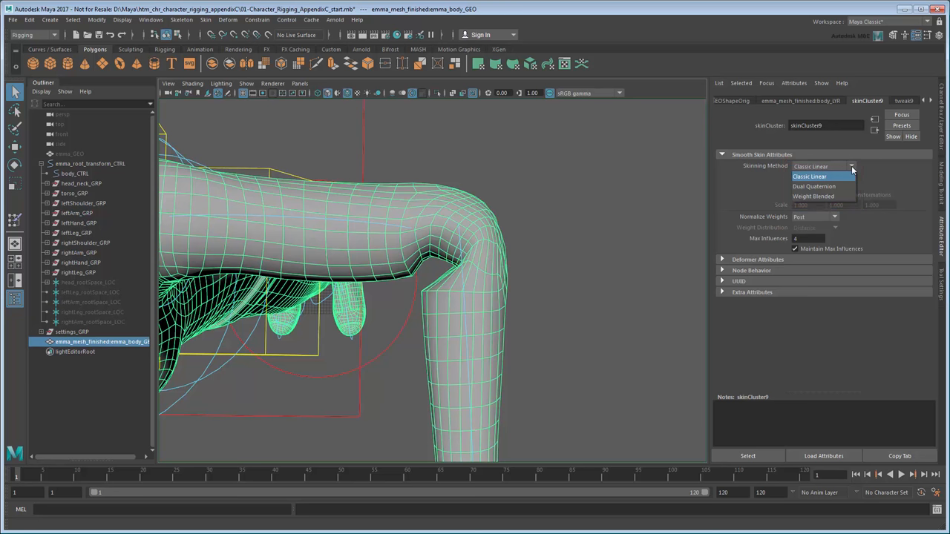
mouse_move(852, 189)
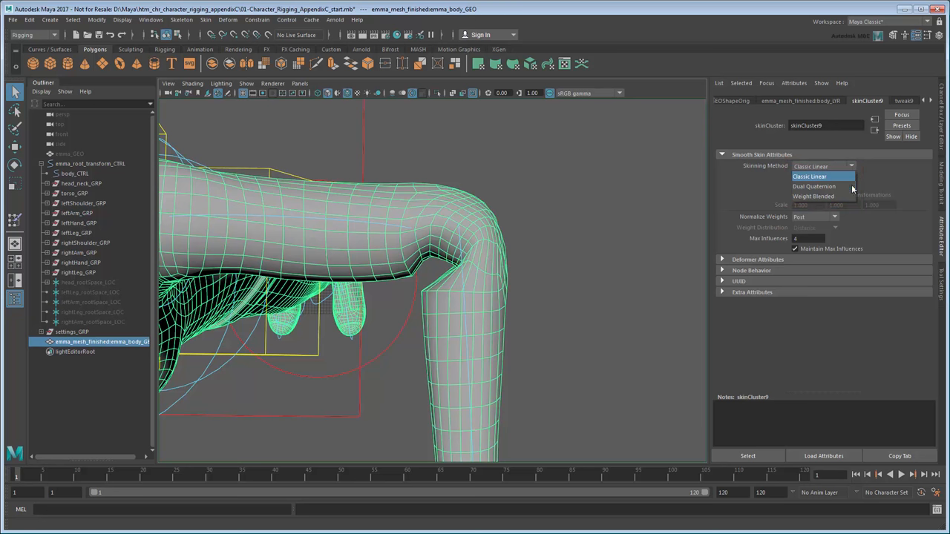
left_click(813, 196)
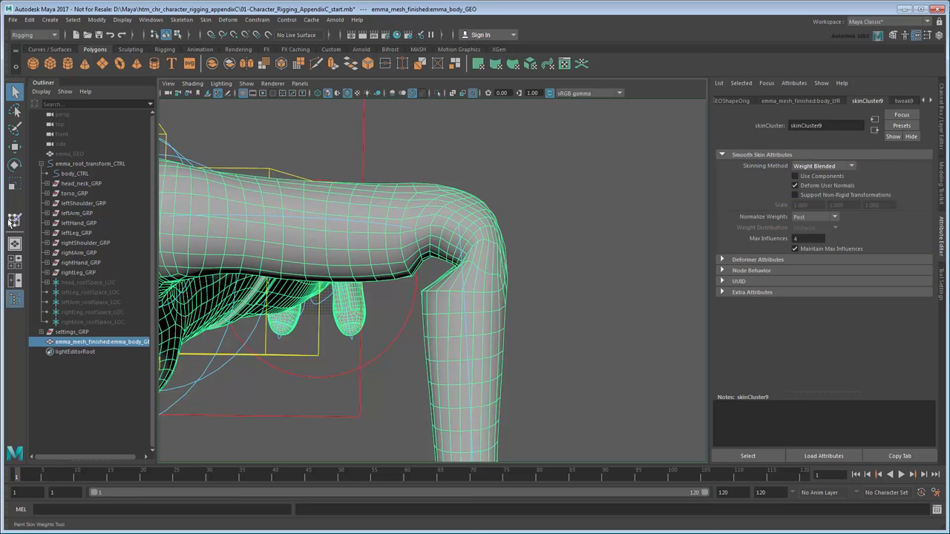
Step: Set Weight Type to DQ Blend Weight and paint blend weight around the left elbow
left_click(15, 223)
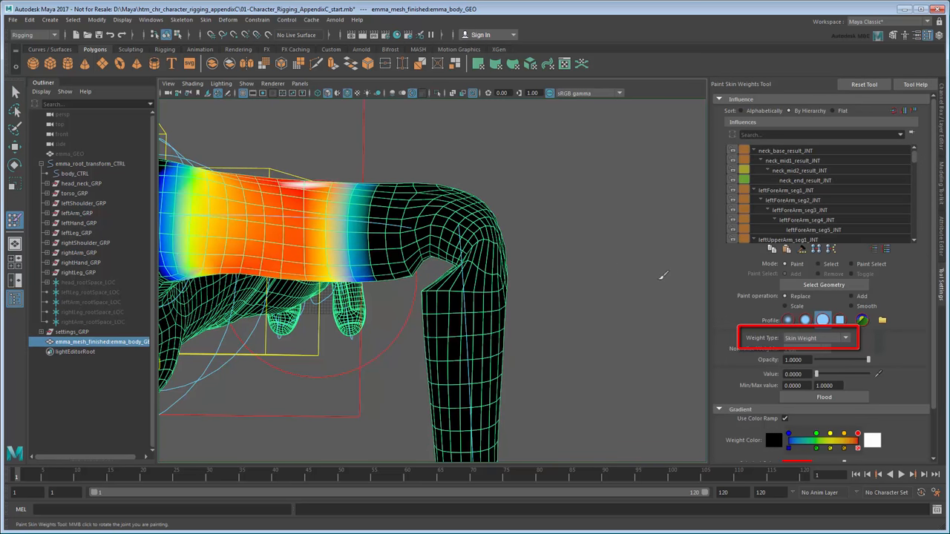
left_click(844, 339)
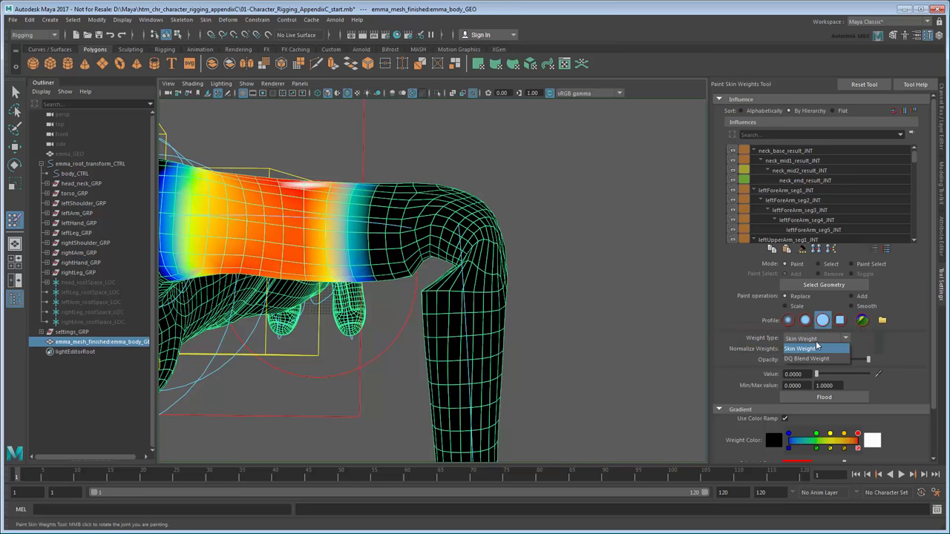
left_click(807, 358)
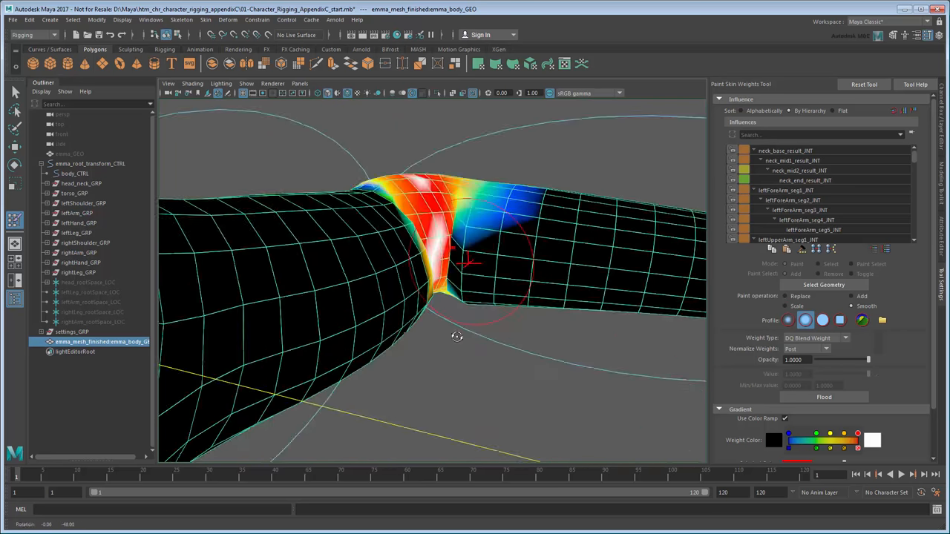
left_click_drag(456, 334, 379, 326)
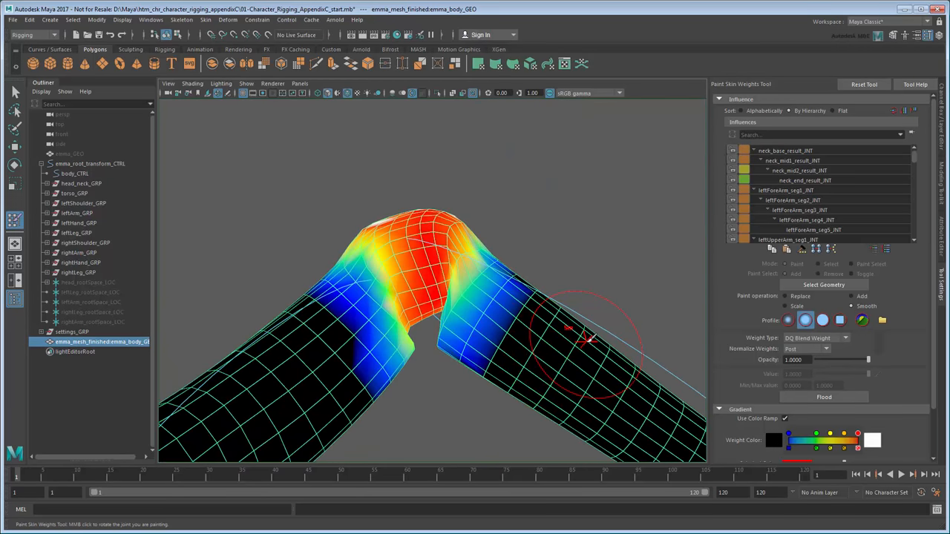
Step: Set Weight Type back to Skin Weight and select the left forearm control
left_click(844, 339)
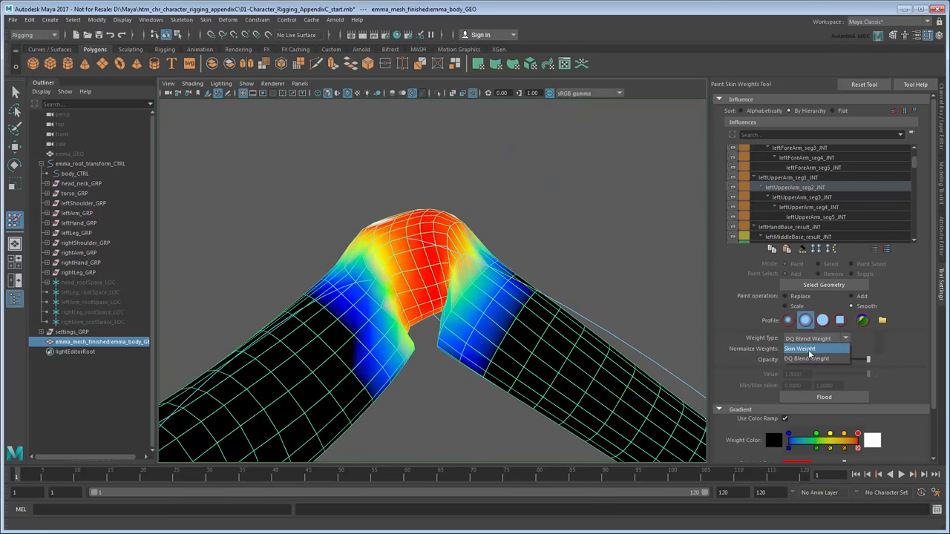
left_click(799, 349)
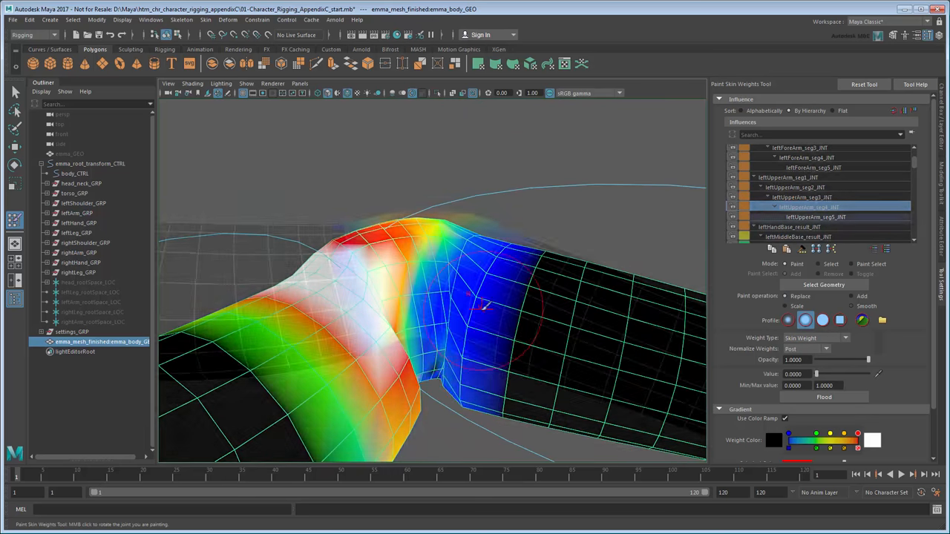
left_click(814, 220)
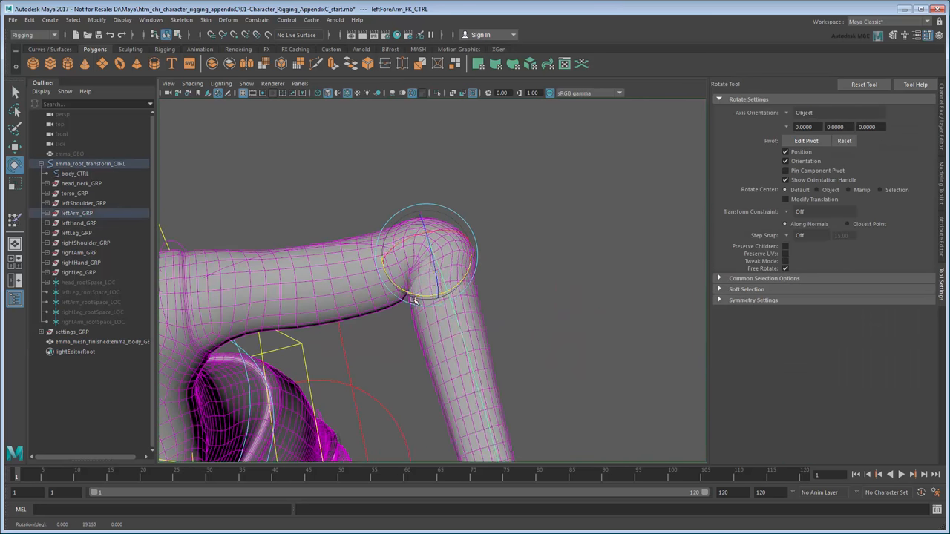
Step: Reopen Paint Skin Weights and inspect the spine4_result_INT and spine6_result_INT weights
left_click(568, 301)
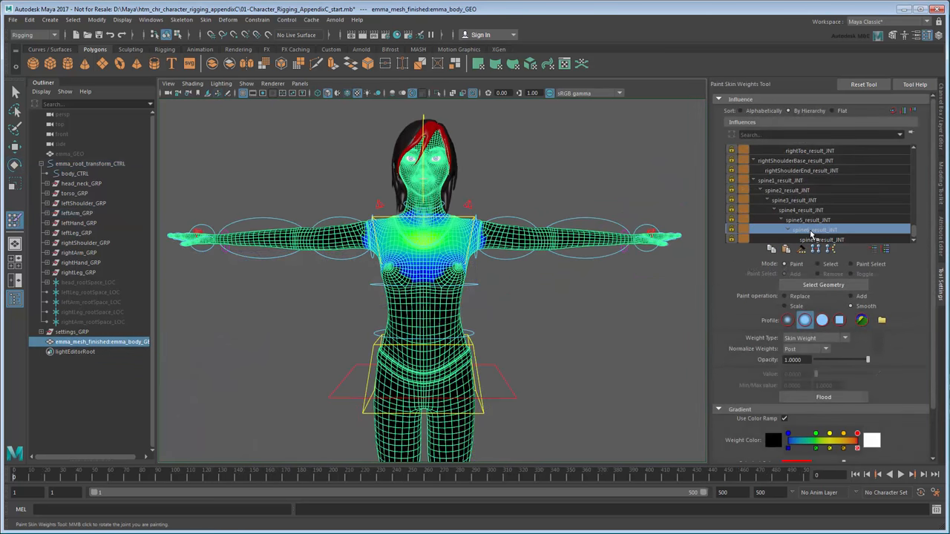
left_click(812, 210)
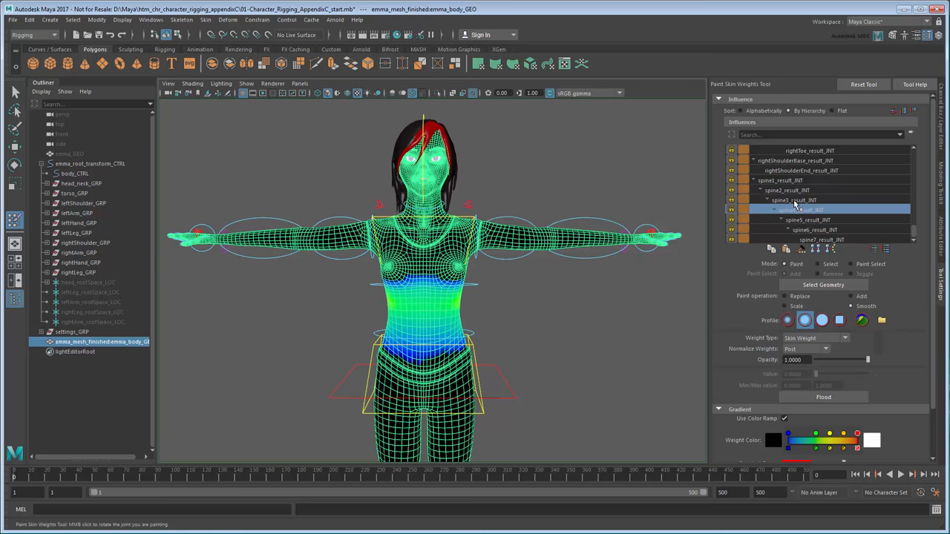
left_click(794, 181)
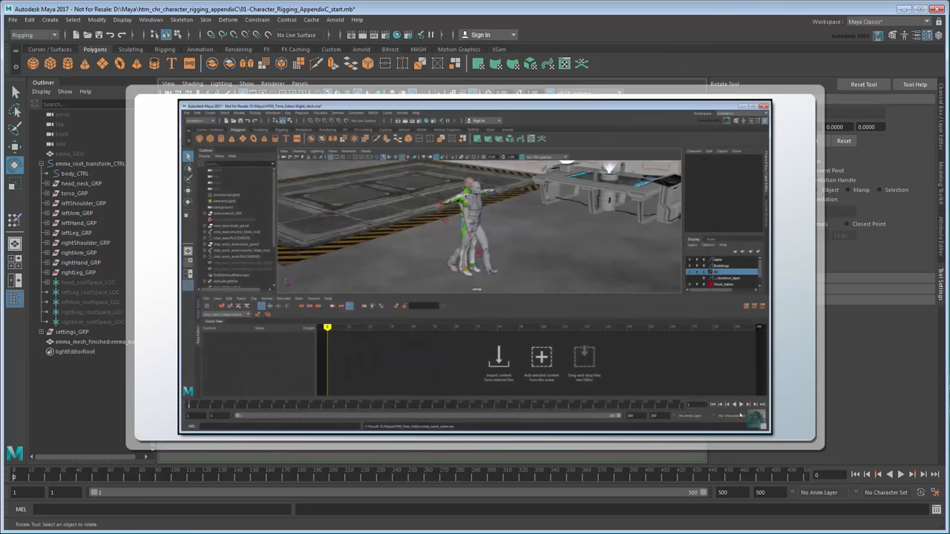
left_click(740, 403)
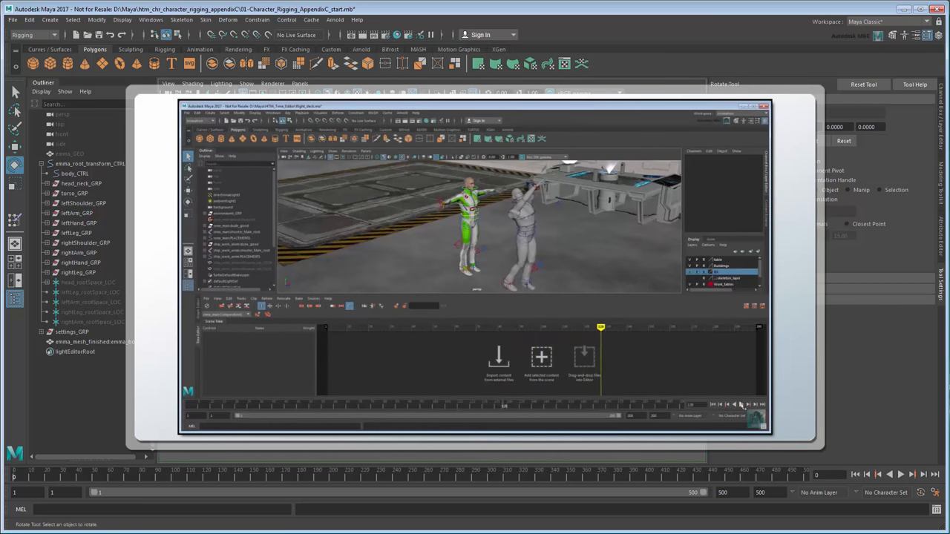
left_click_drag(599, 327, 327, 327)
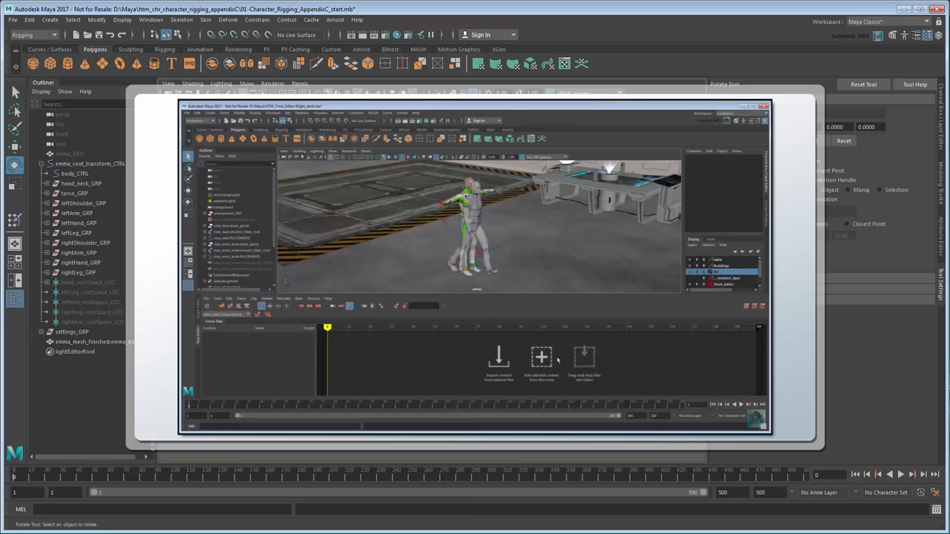